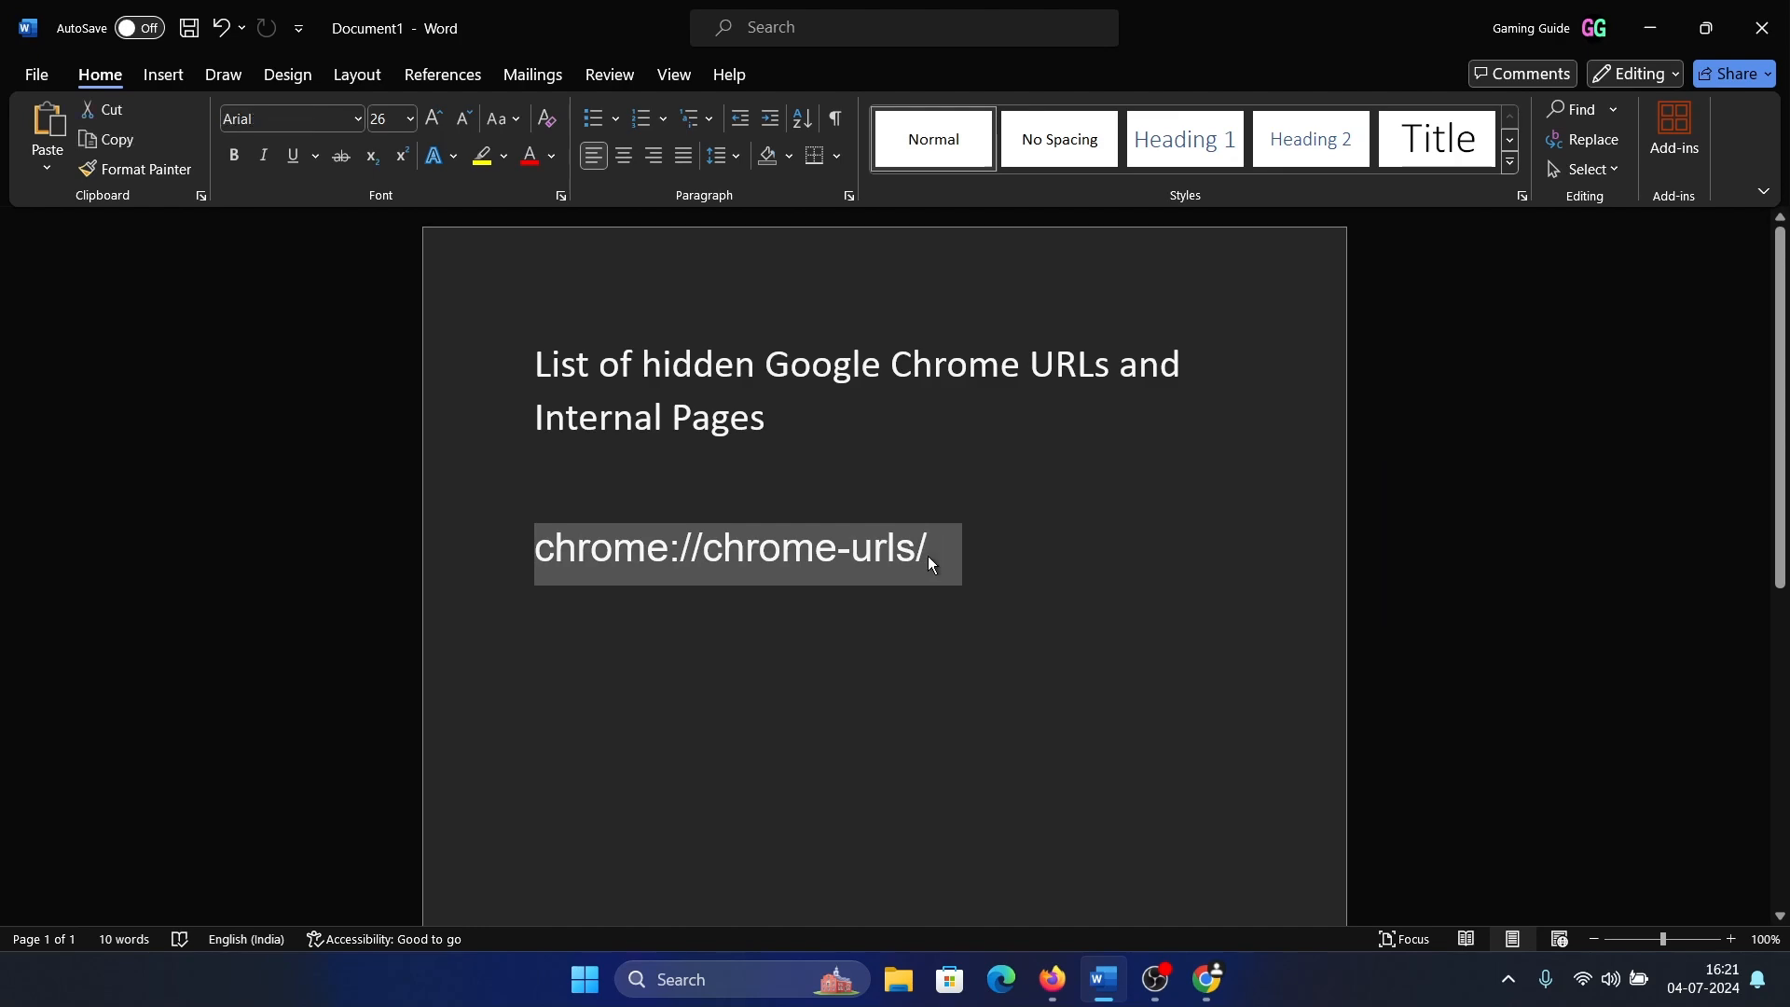
- Switch from the Word notes document to Chrome's New Tab page
left_click(1207, 989)
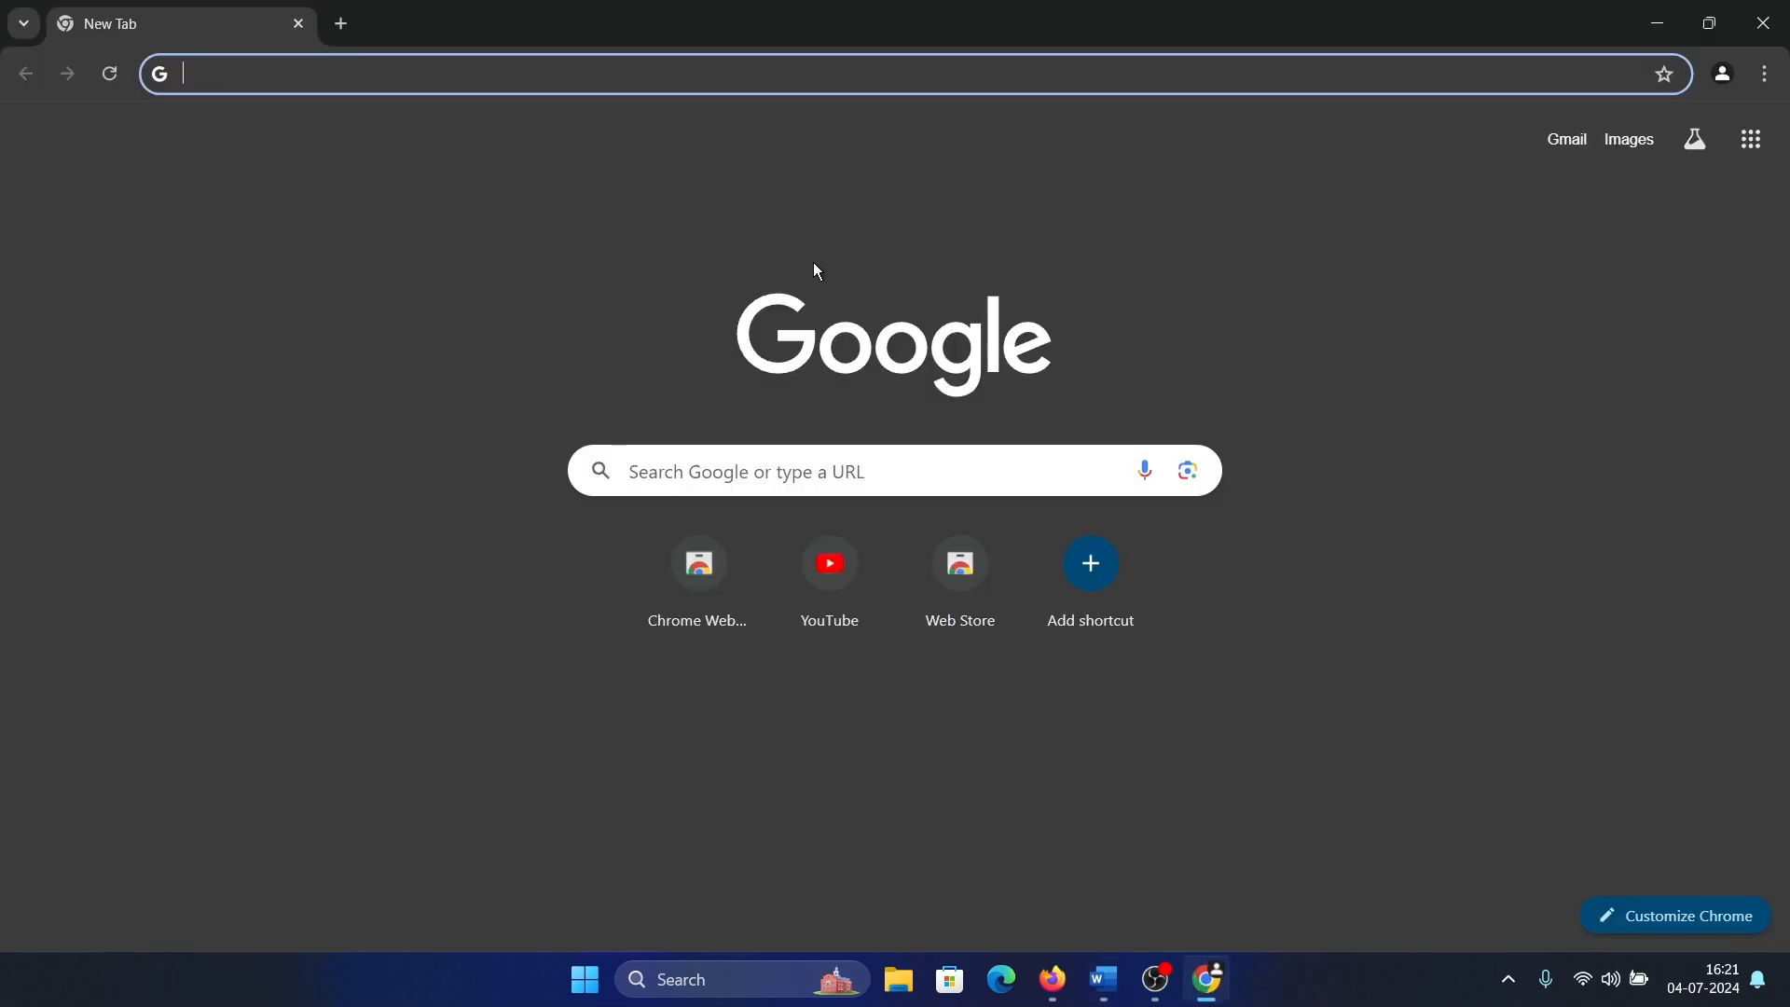
- Navigate to chrome://chrome-urls and open the app-settings internal page from the list
type("chrome://chrome-urls")
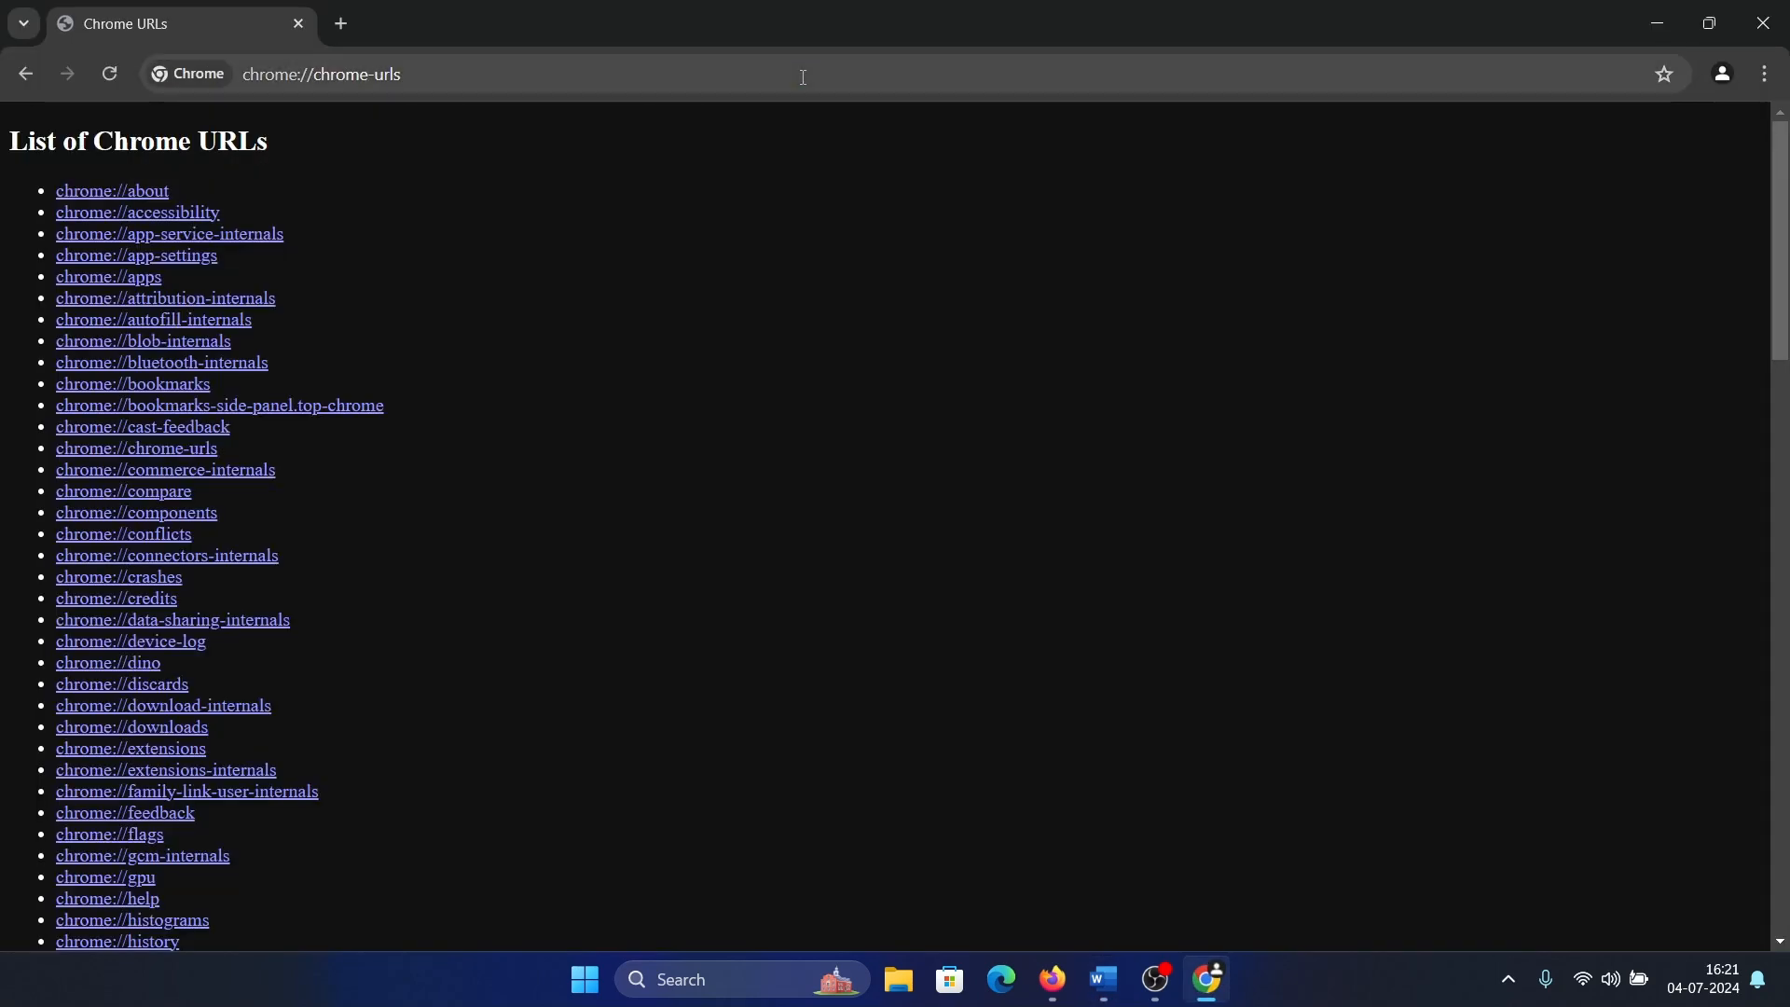
mouse_move(7, 813)
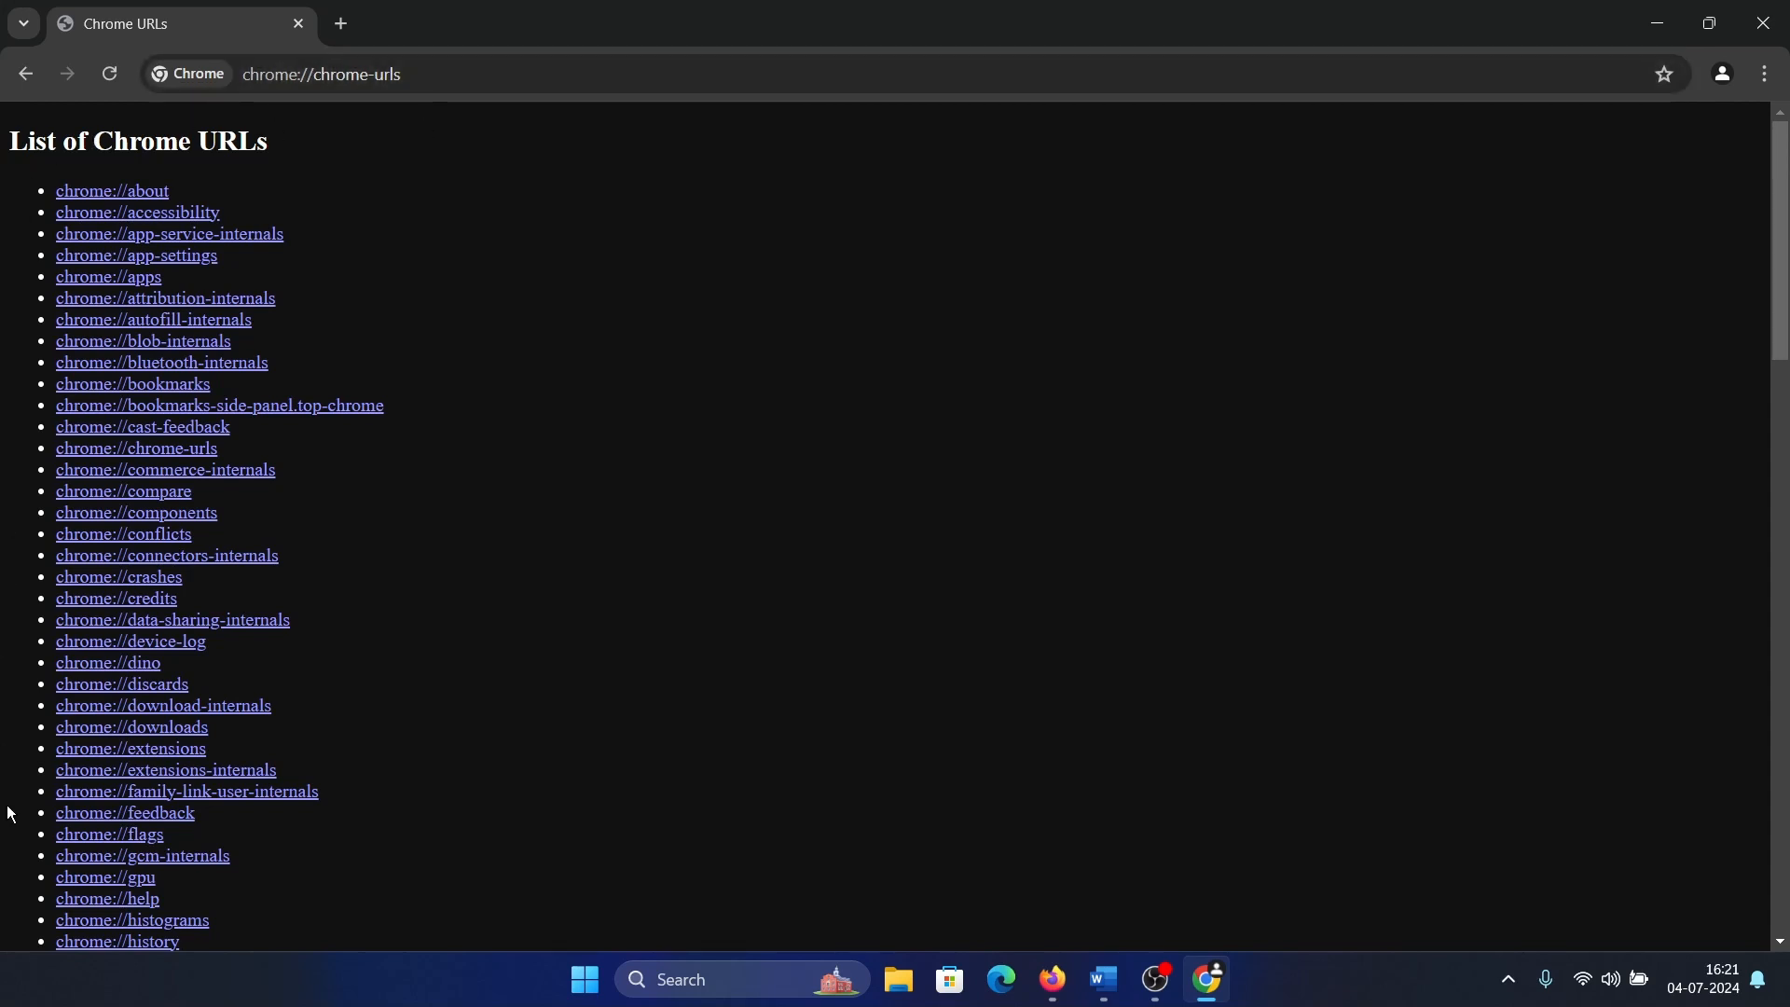
mouse_move(141, 200)
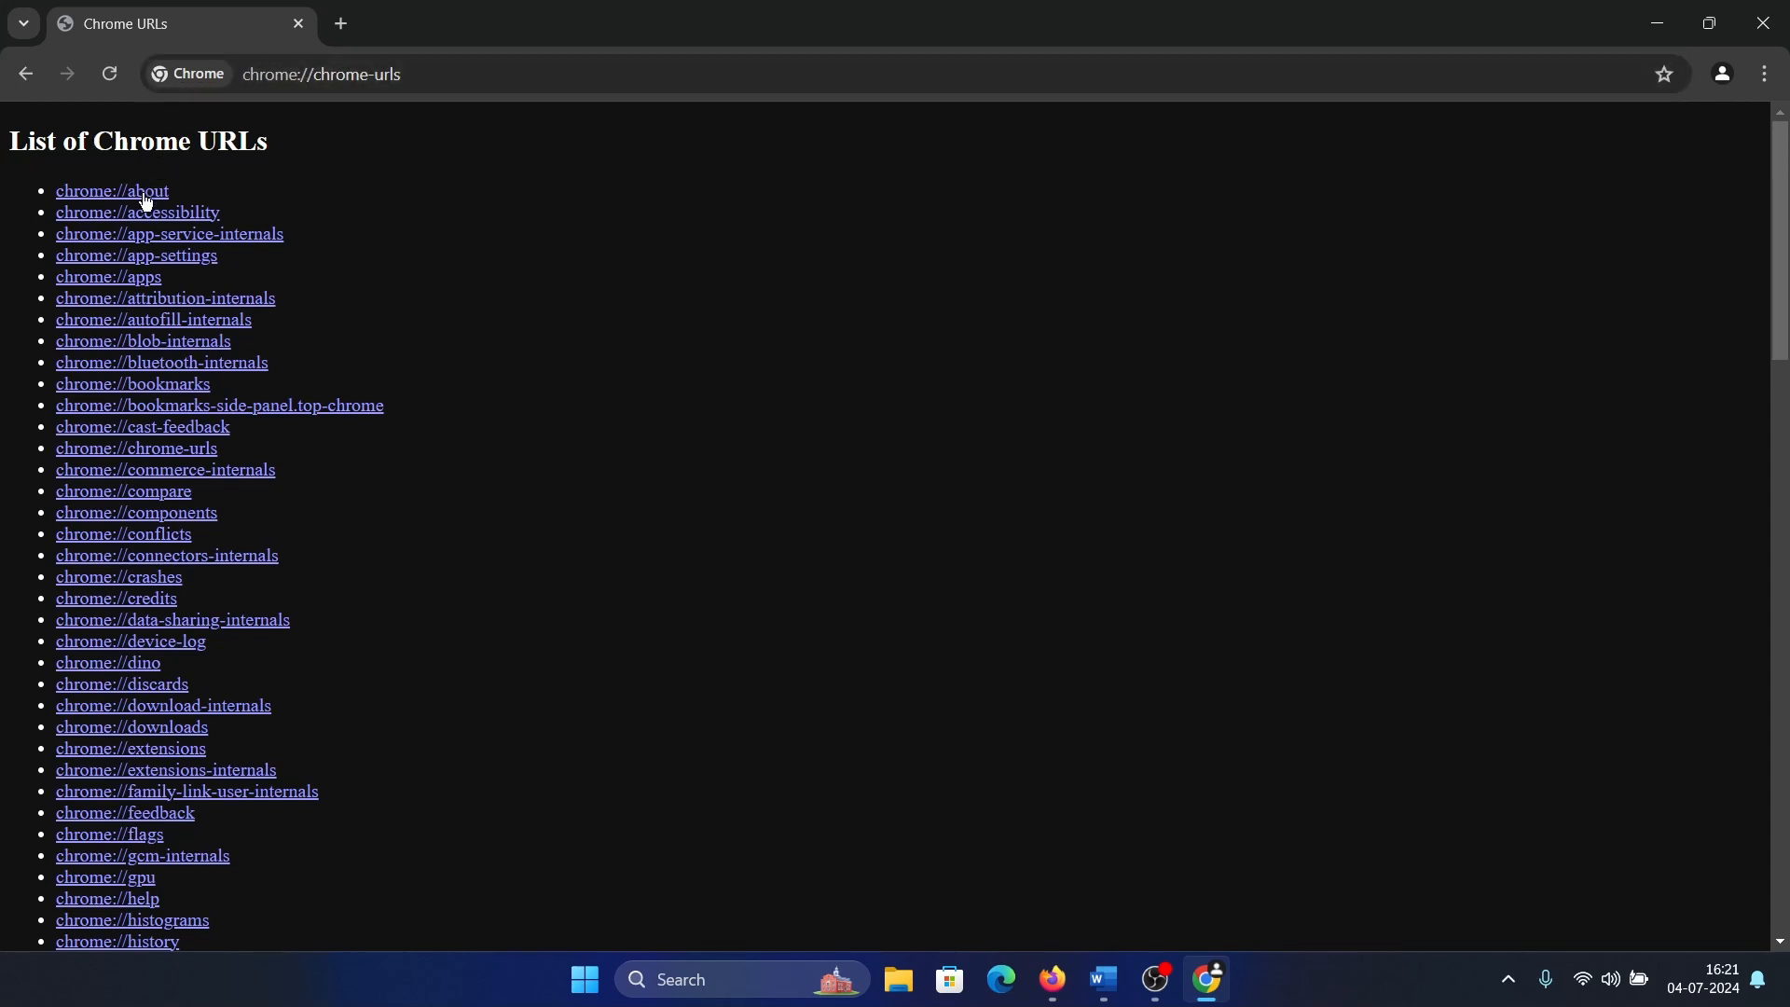
mouse_move(136, 255)
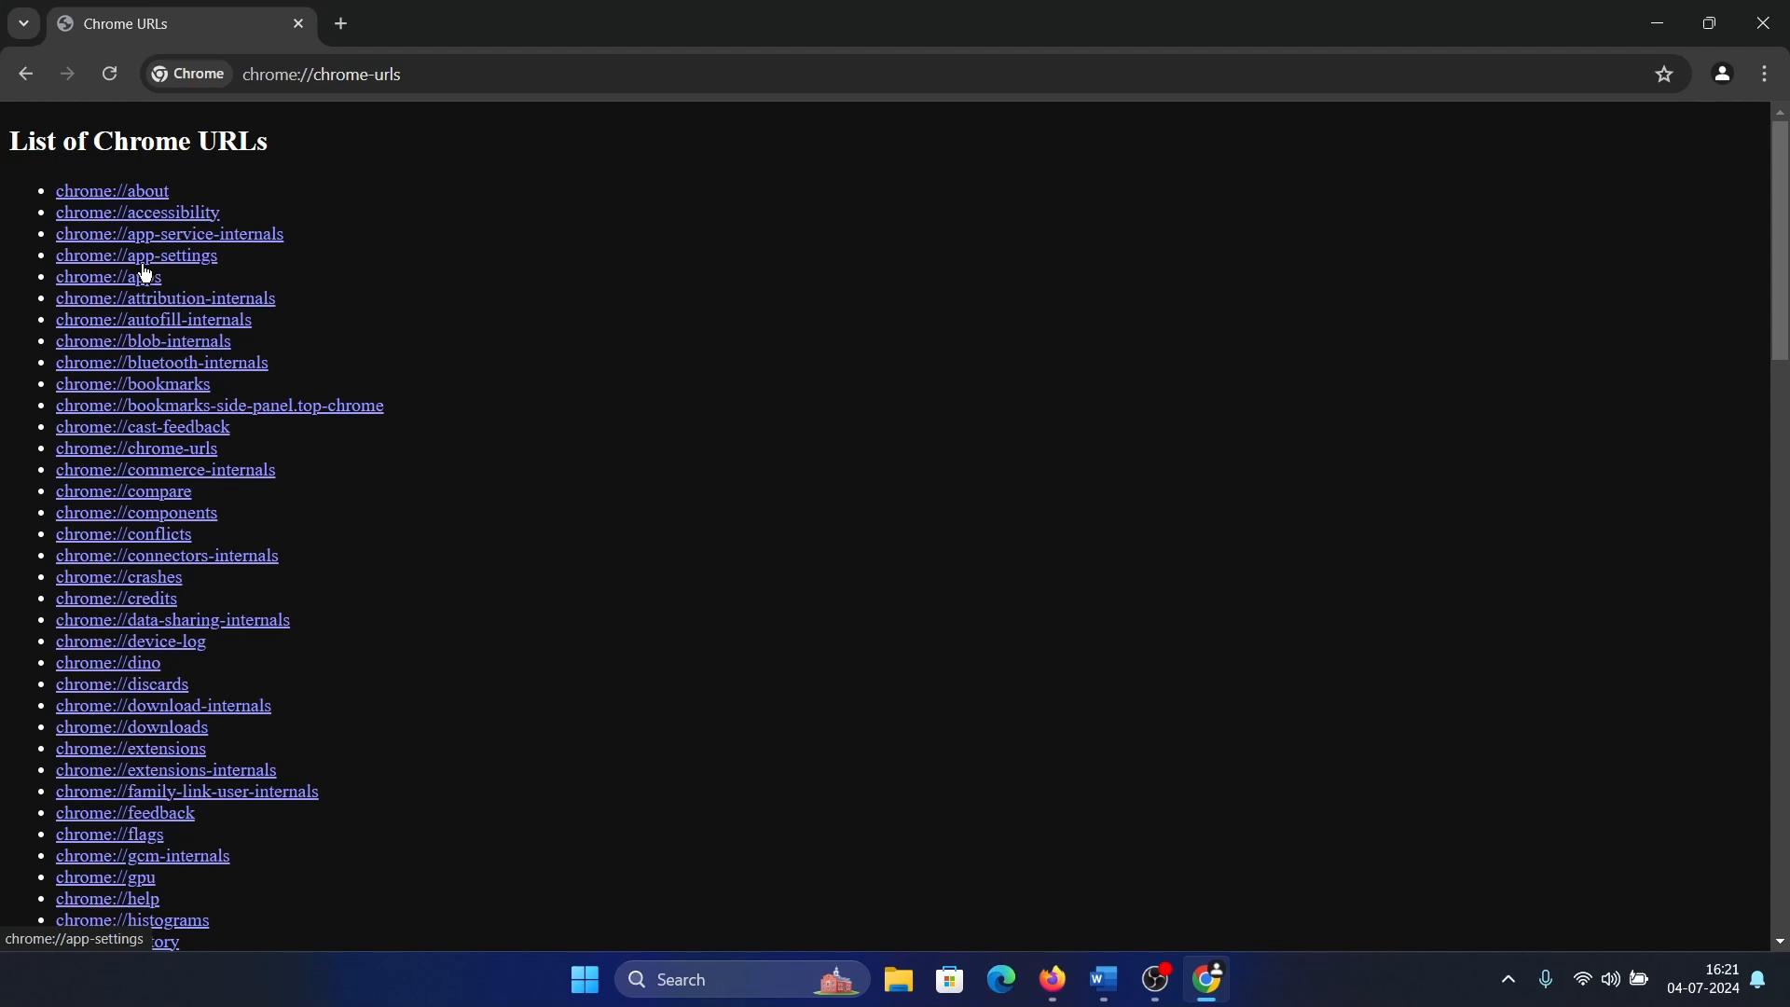
mouse_move(143, 271)
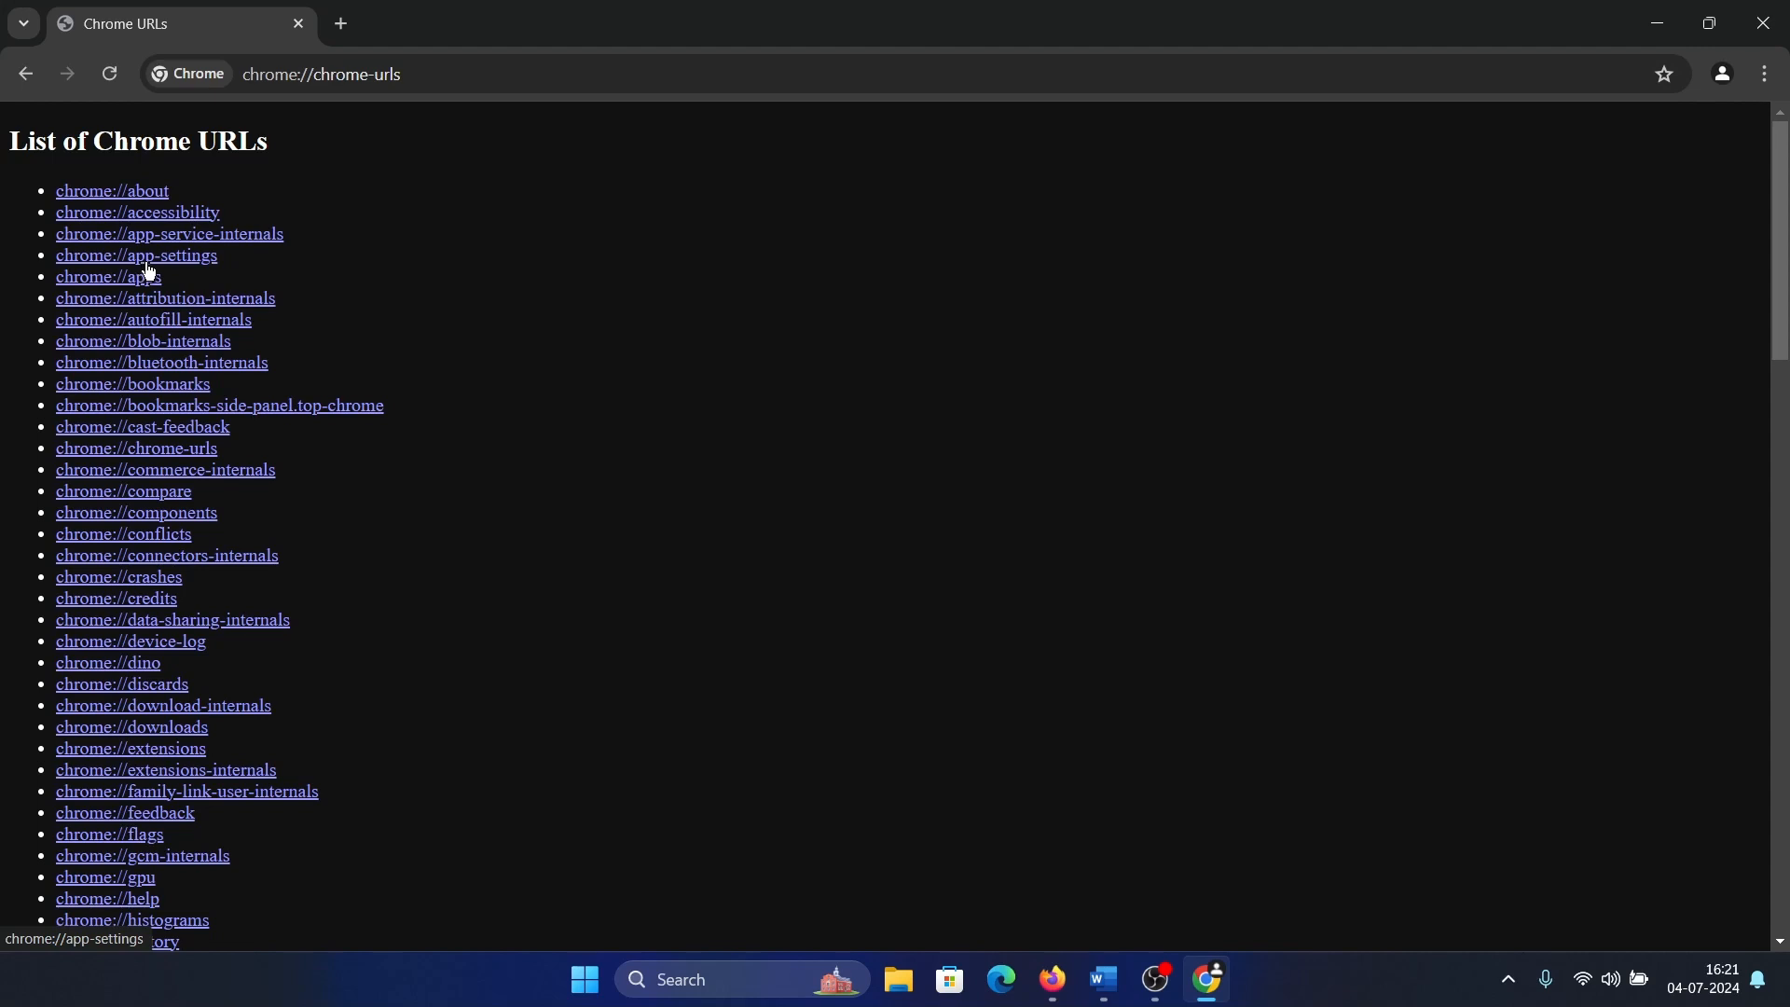
left_click(136, 256)
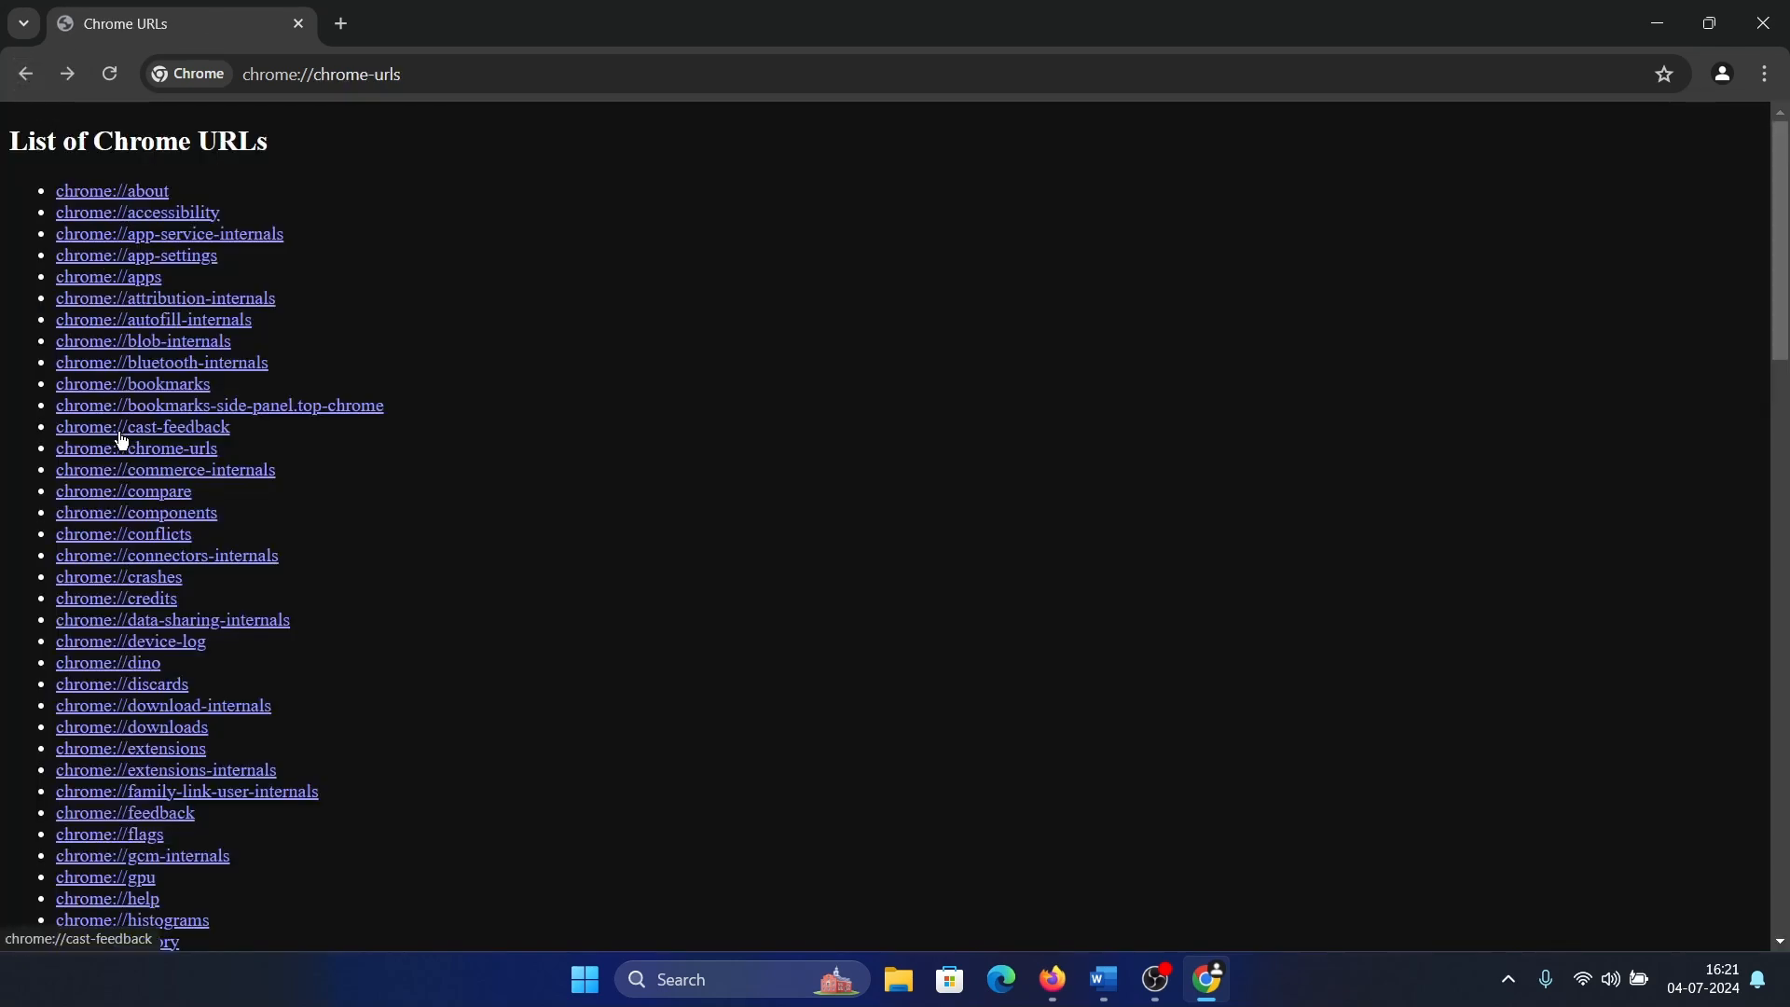
mouse_move(148, 455)
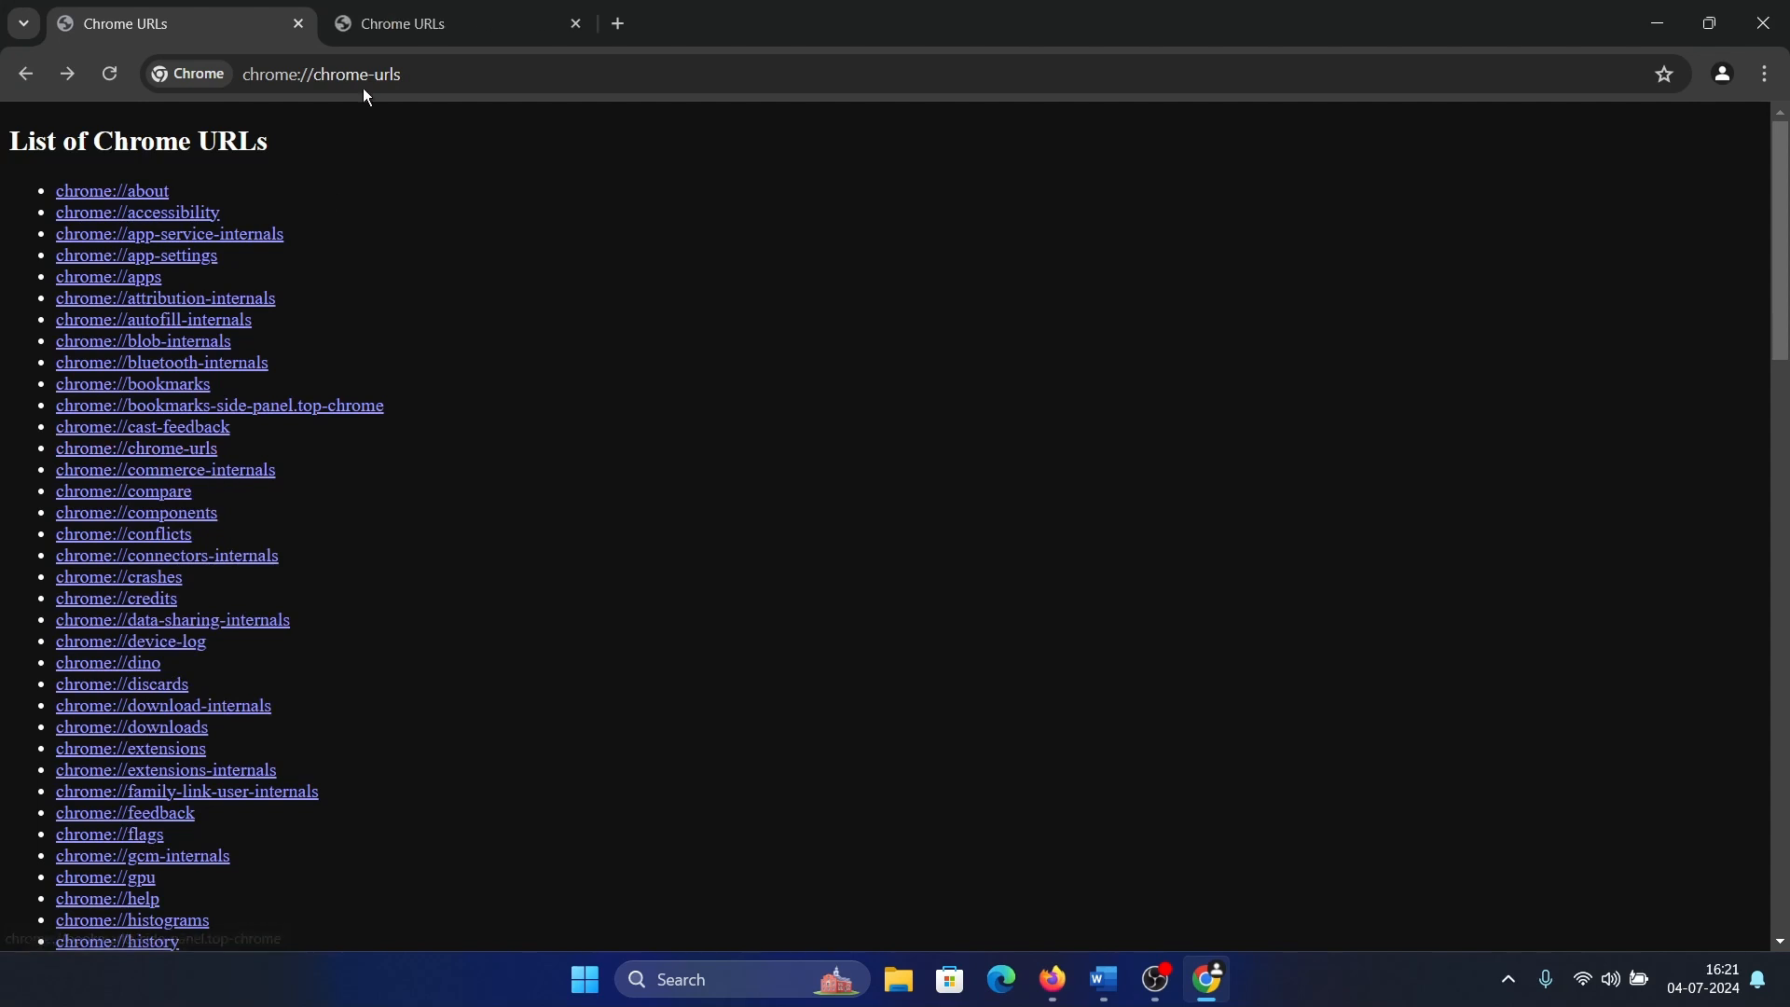
mouse_move(161, 424)
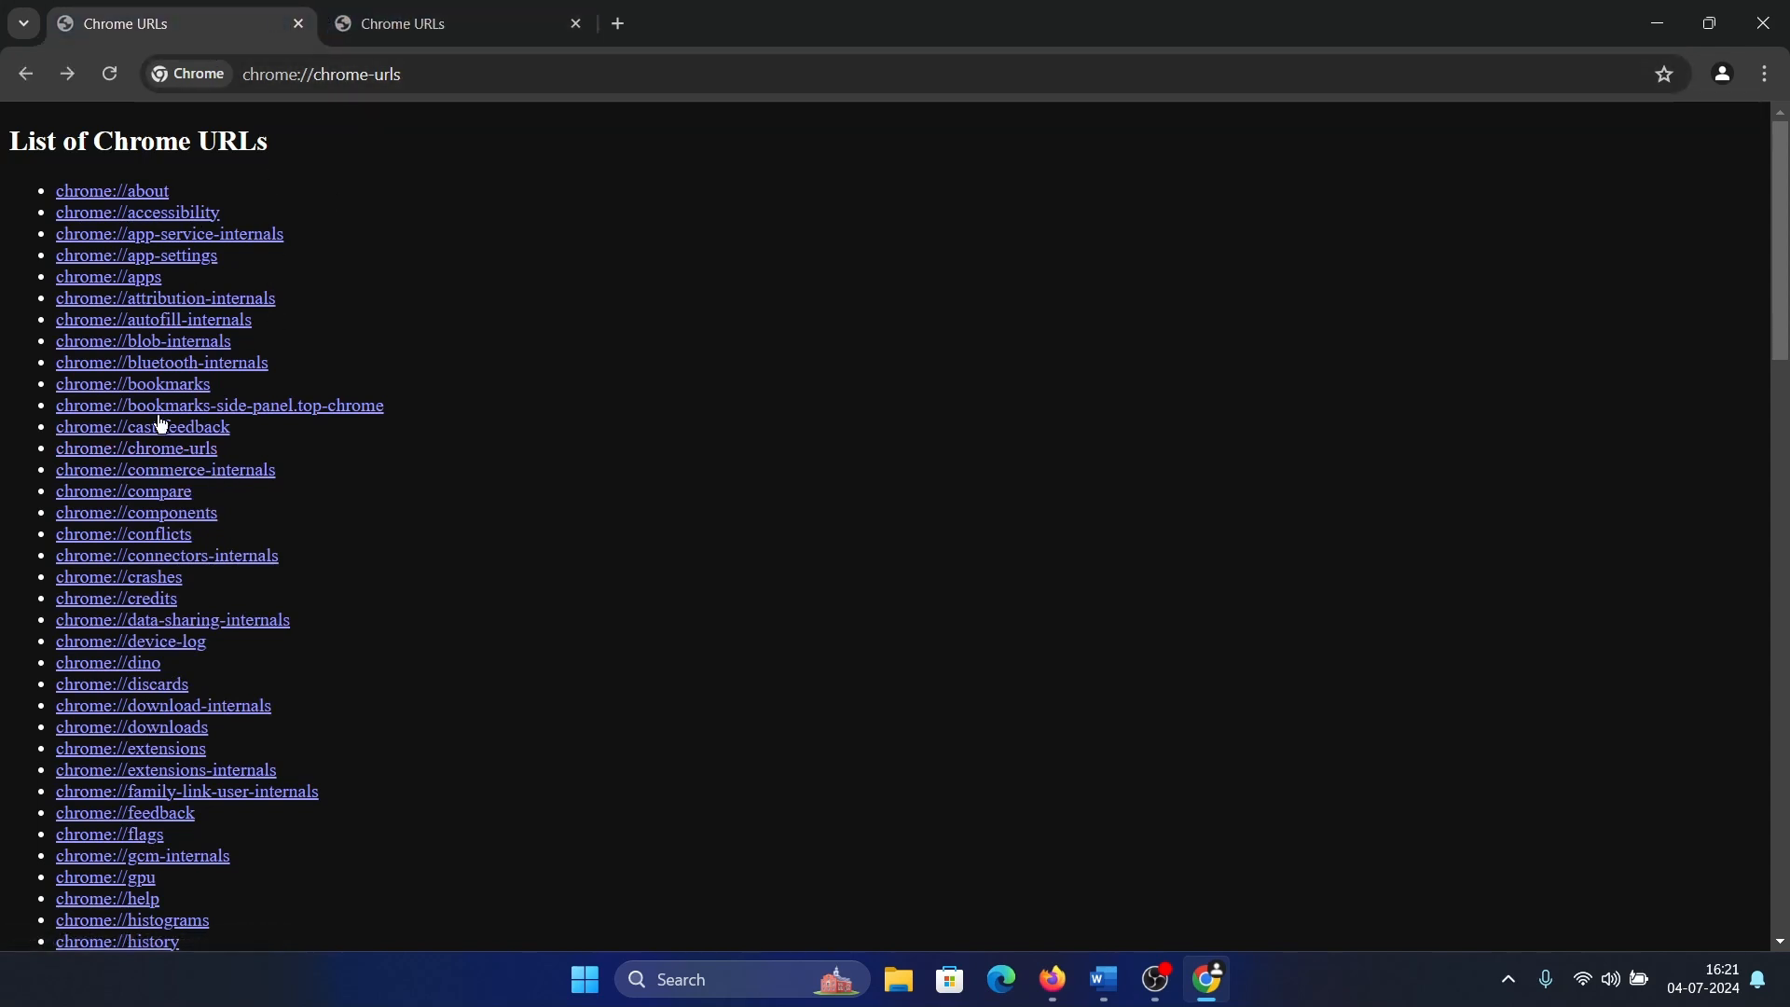
- Open the extensions page in a new tab and the flags experiments page, then return to the URL list
scroll("down", 3)
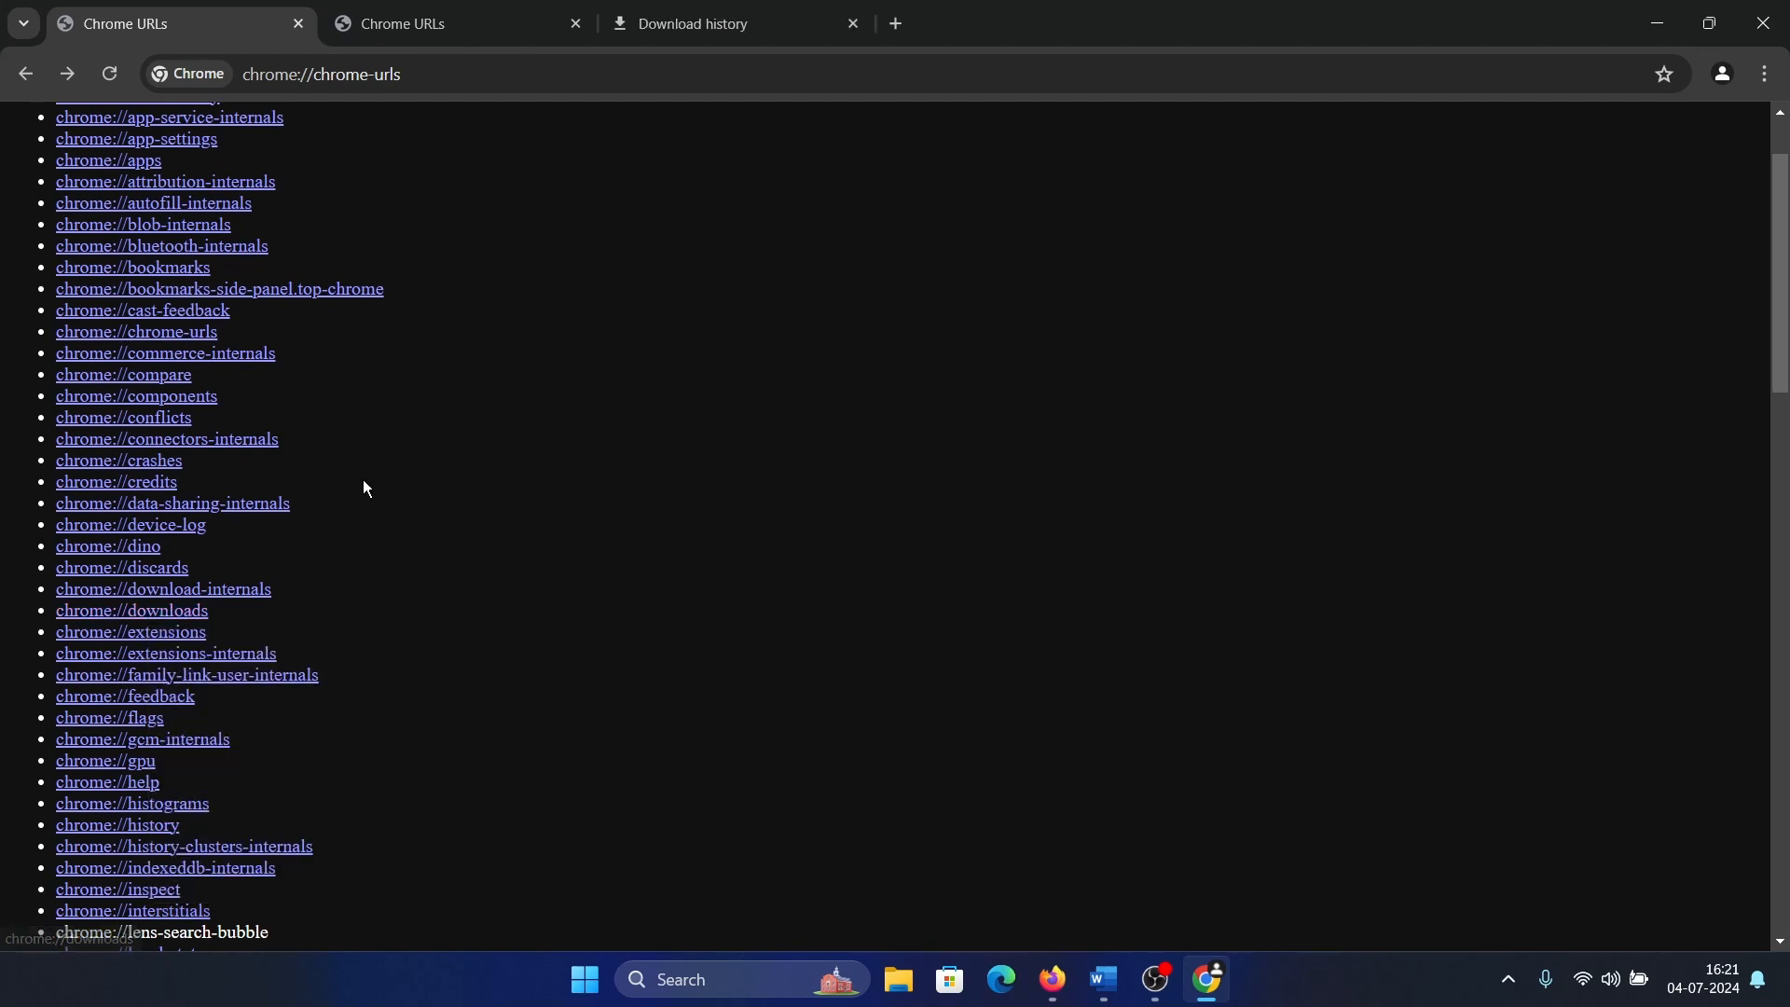
mouse_move(291, 526)
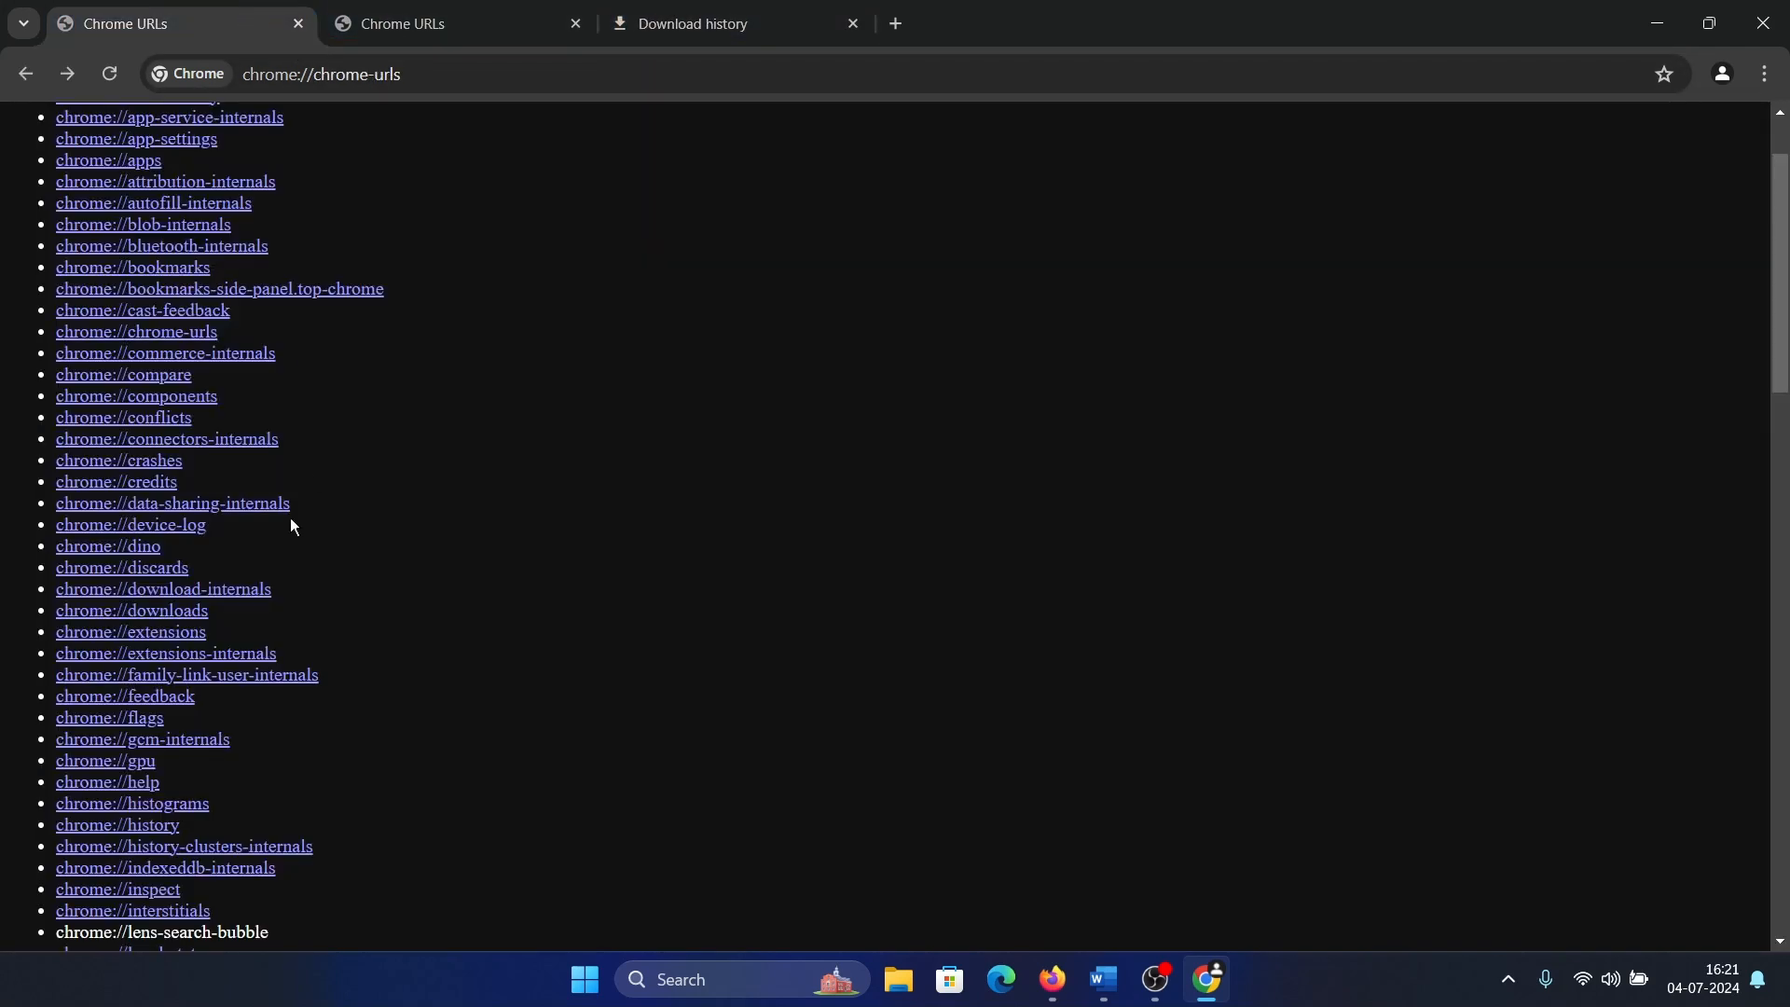
right_click(130, 632)
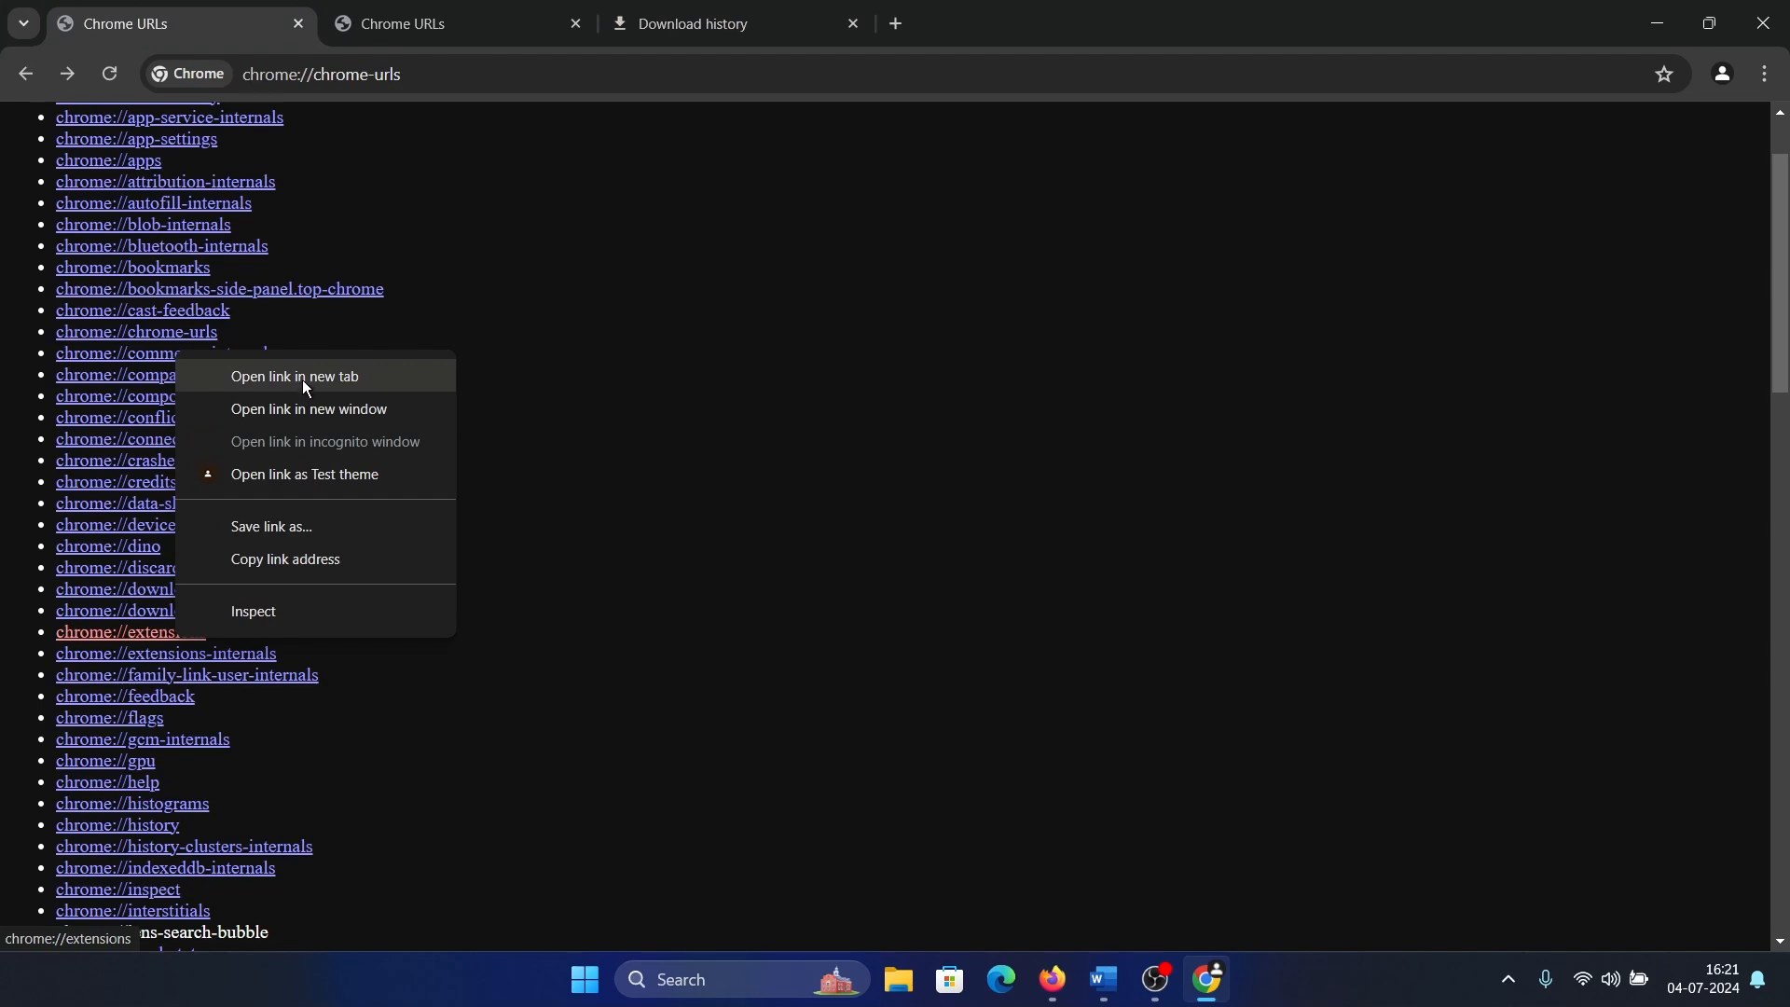
left_click(295, 377)
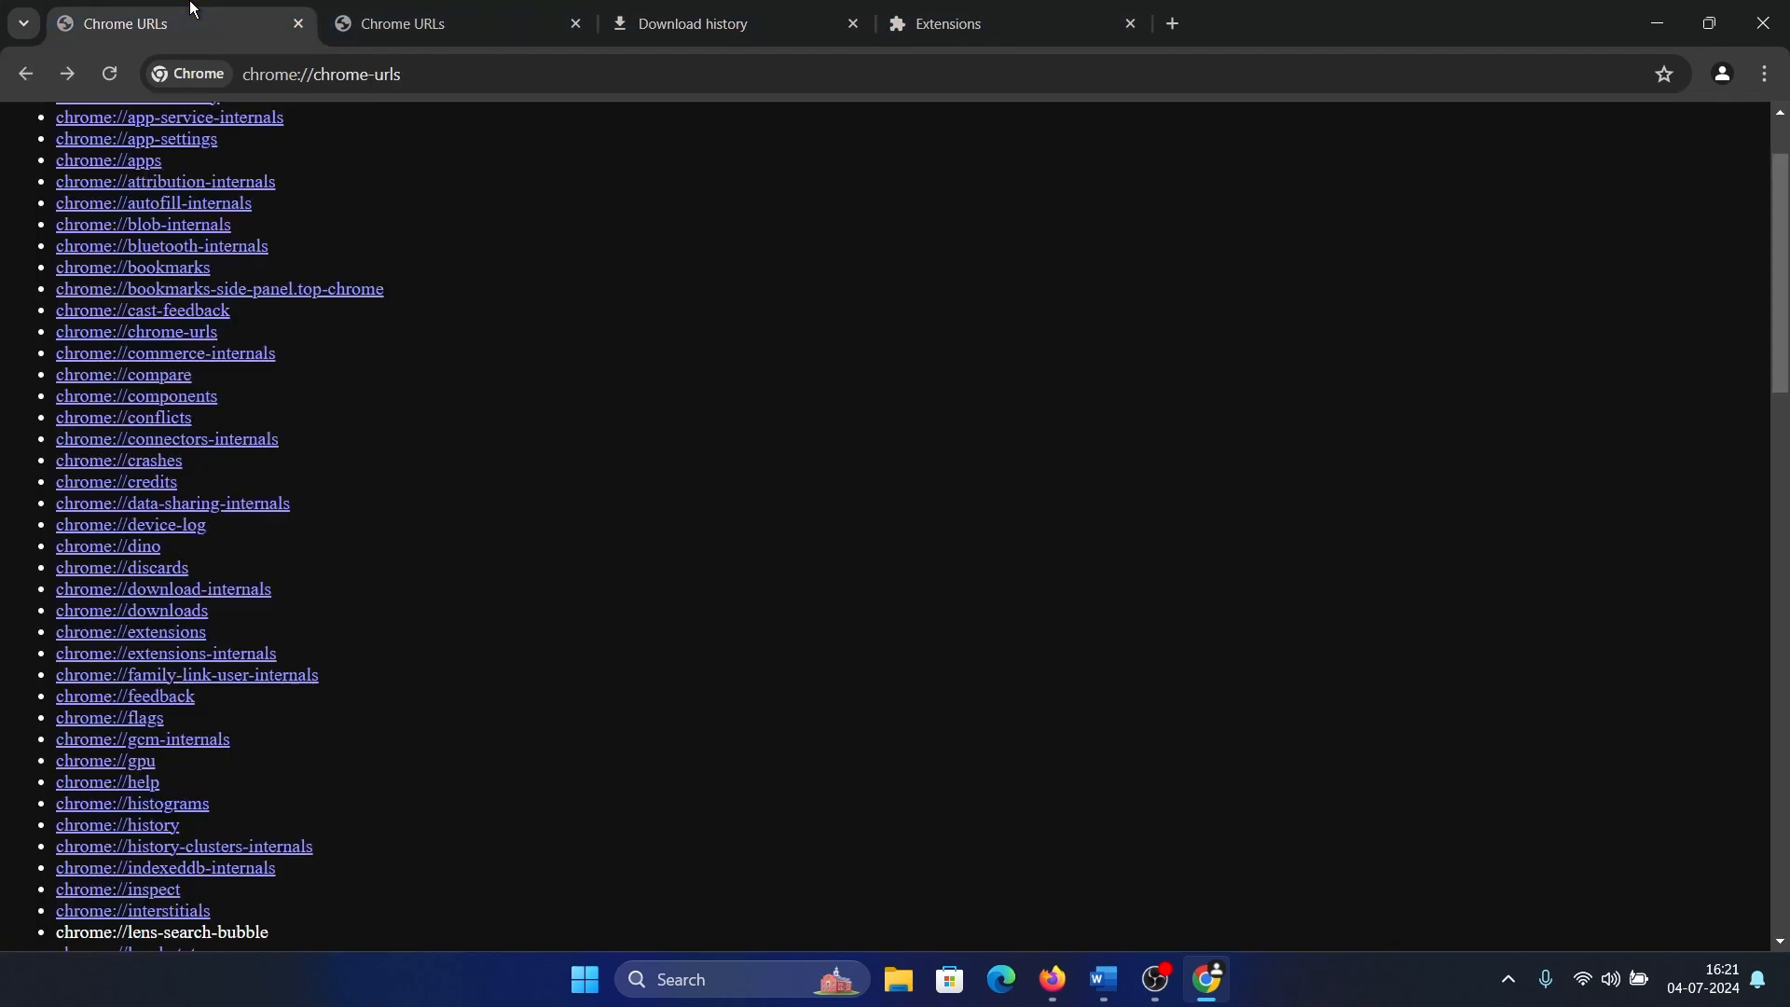
left_click(110, 716)
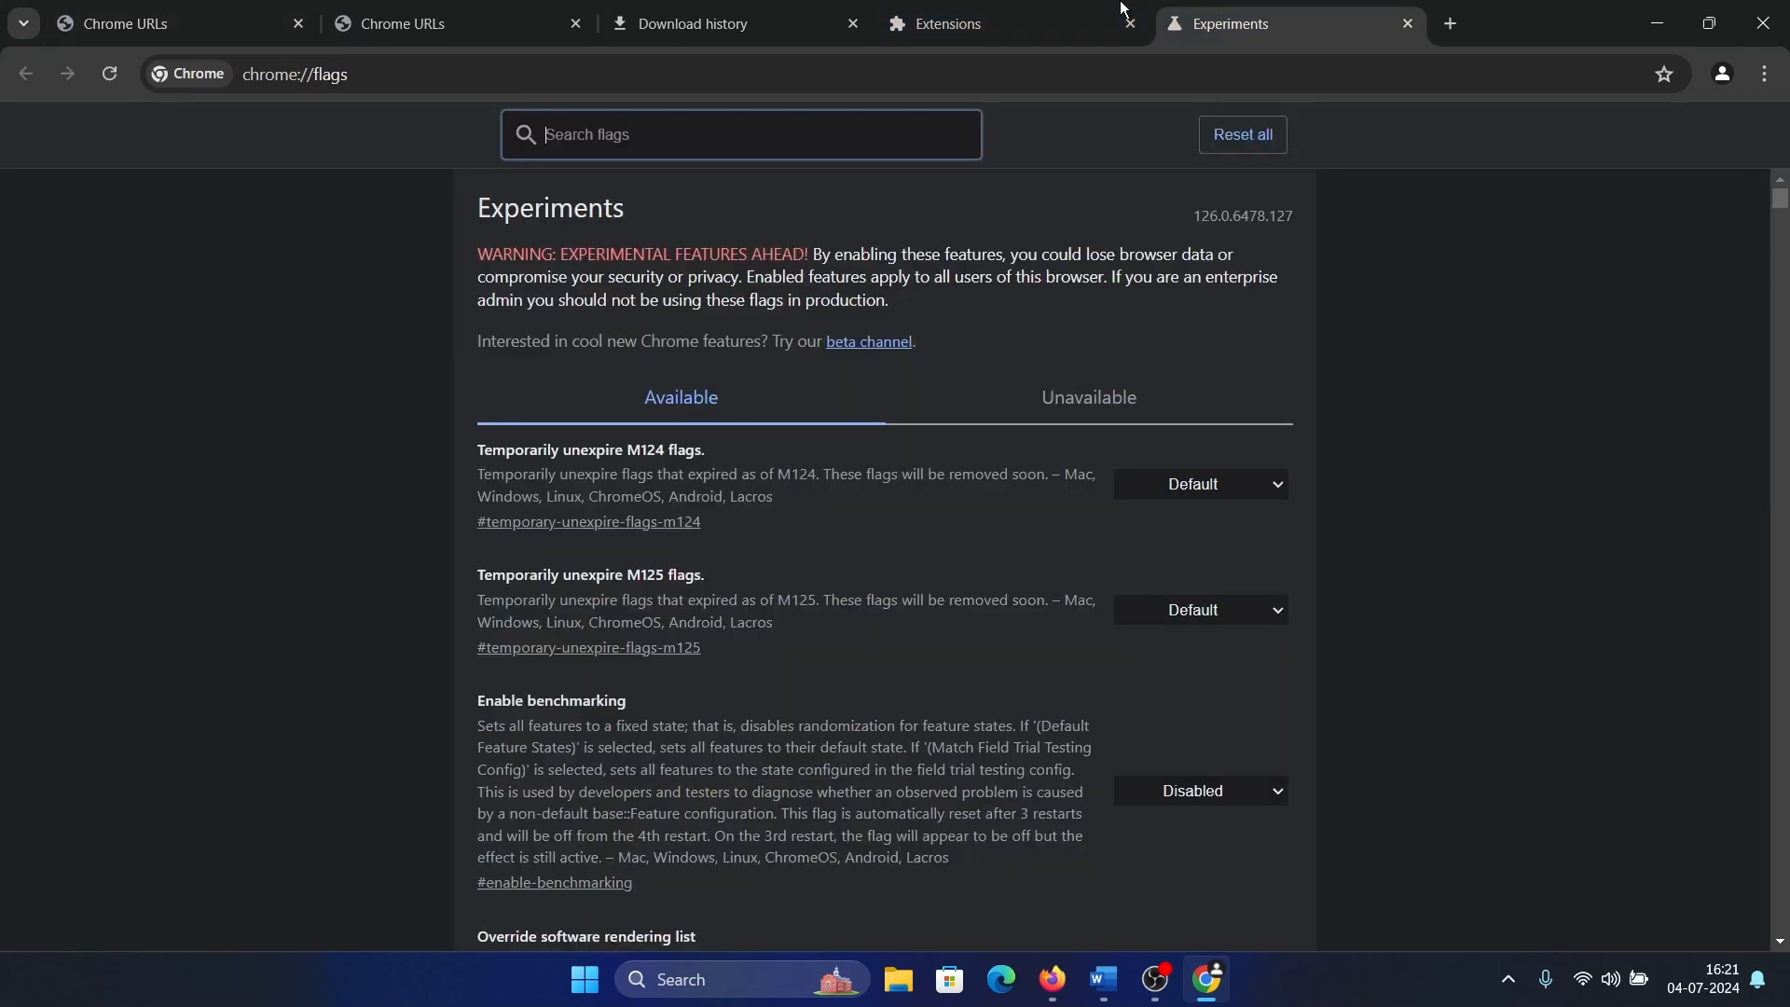
left_click(149, 22)
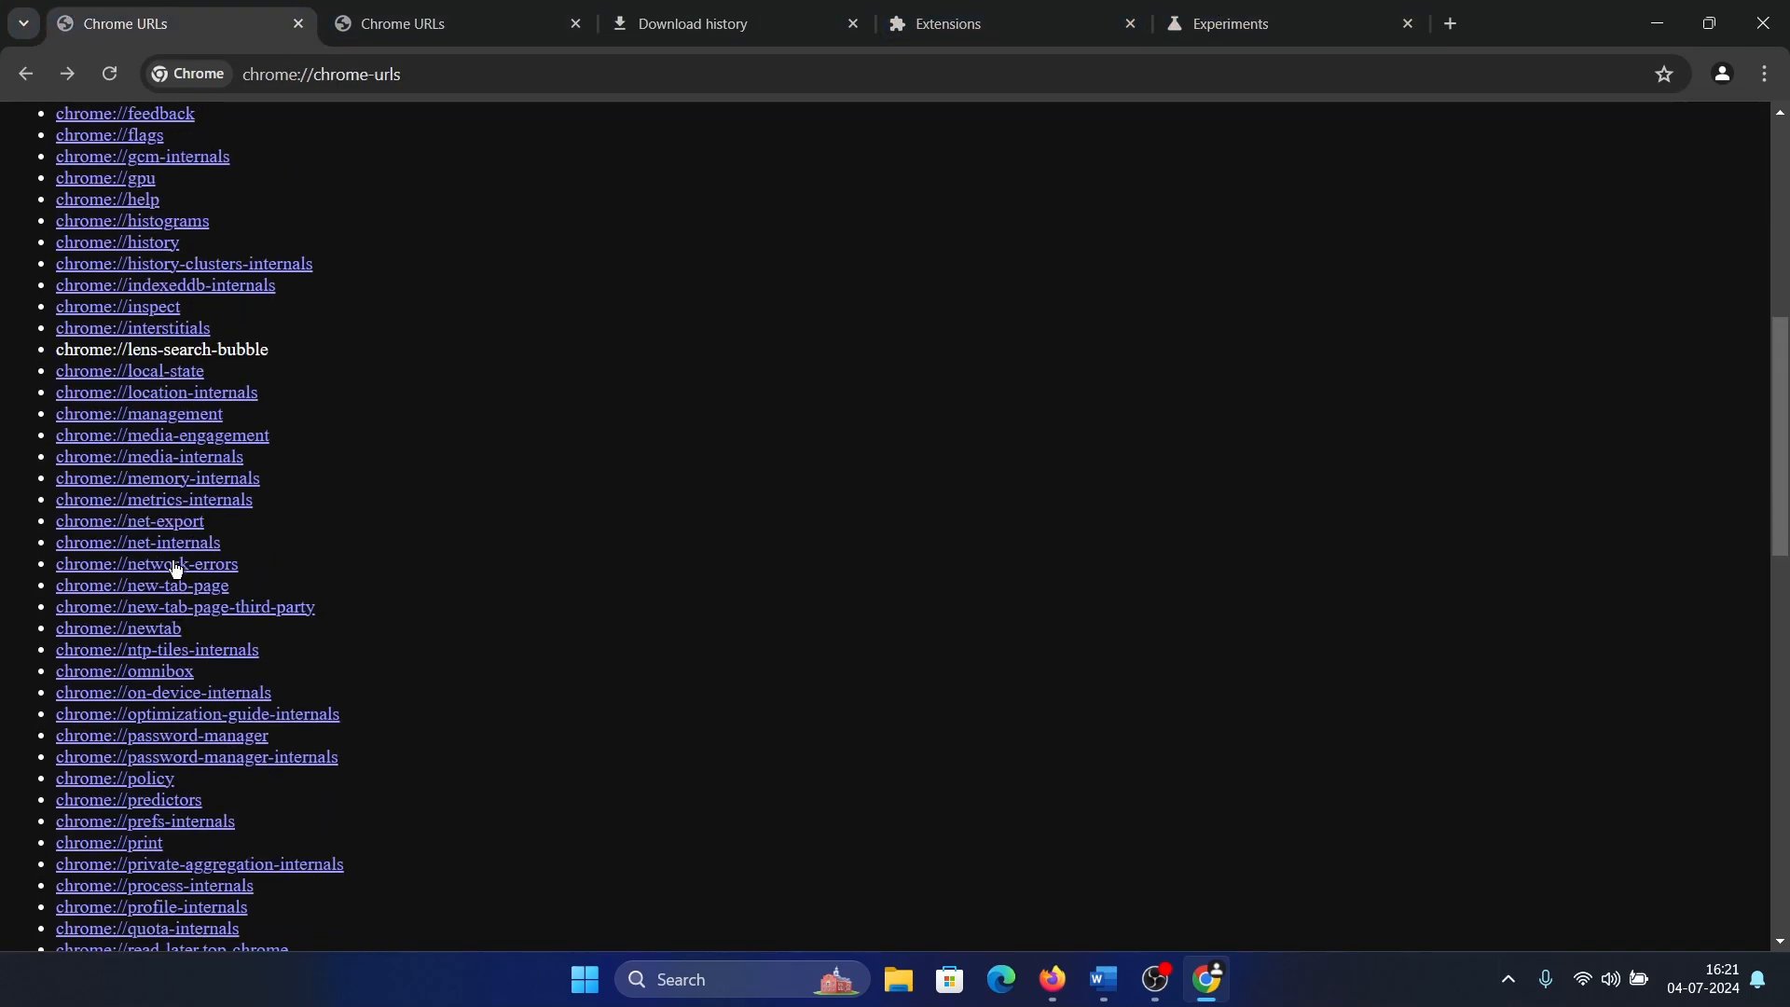
- Open media-internals in a new tab and return to the URL list
right_click(149, 455)
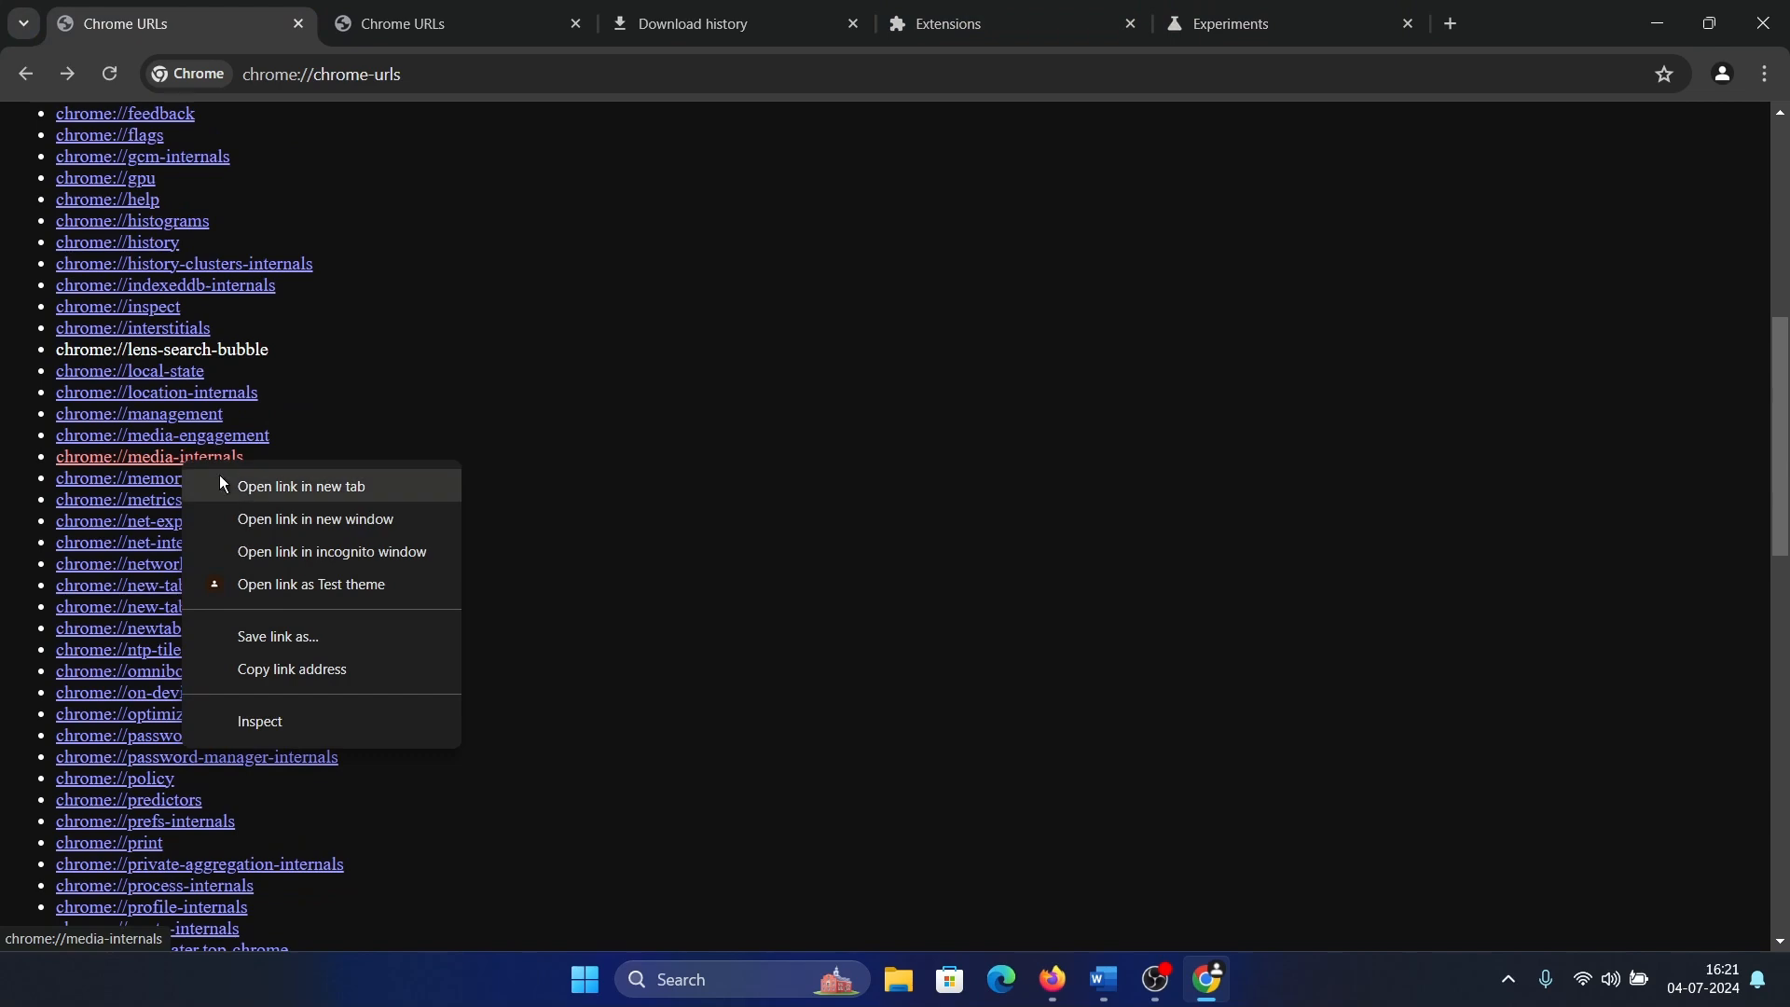
left_click(301, 485)
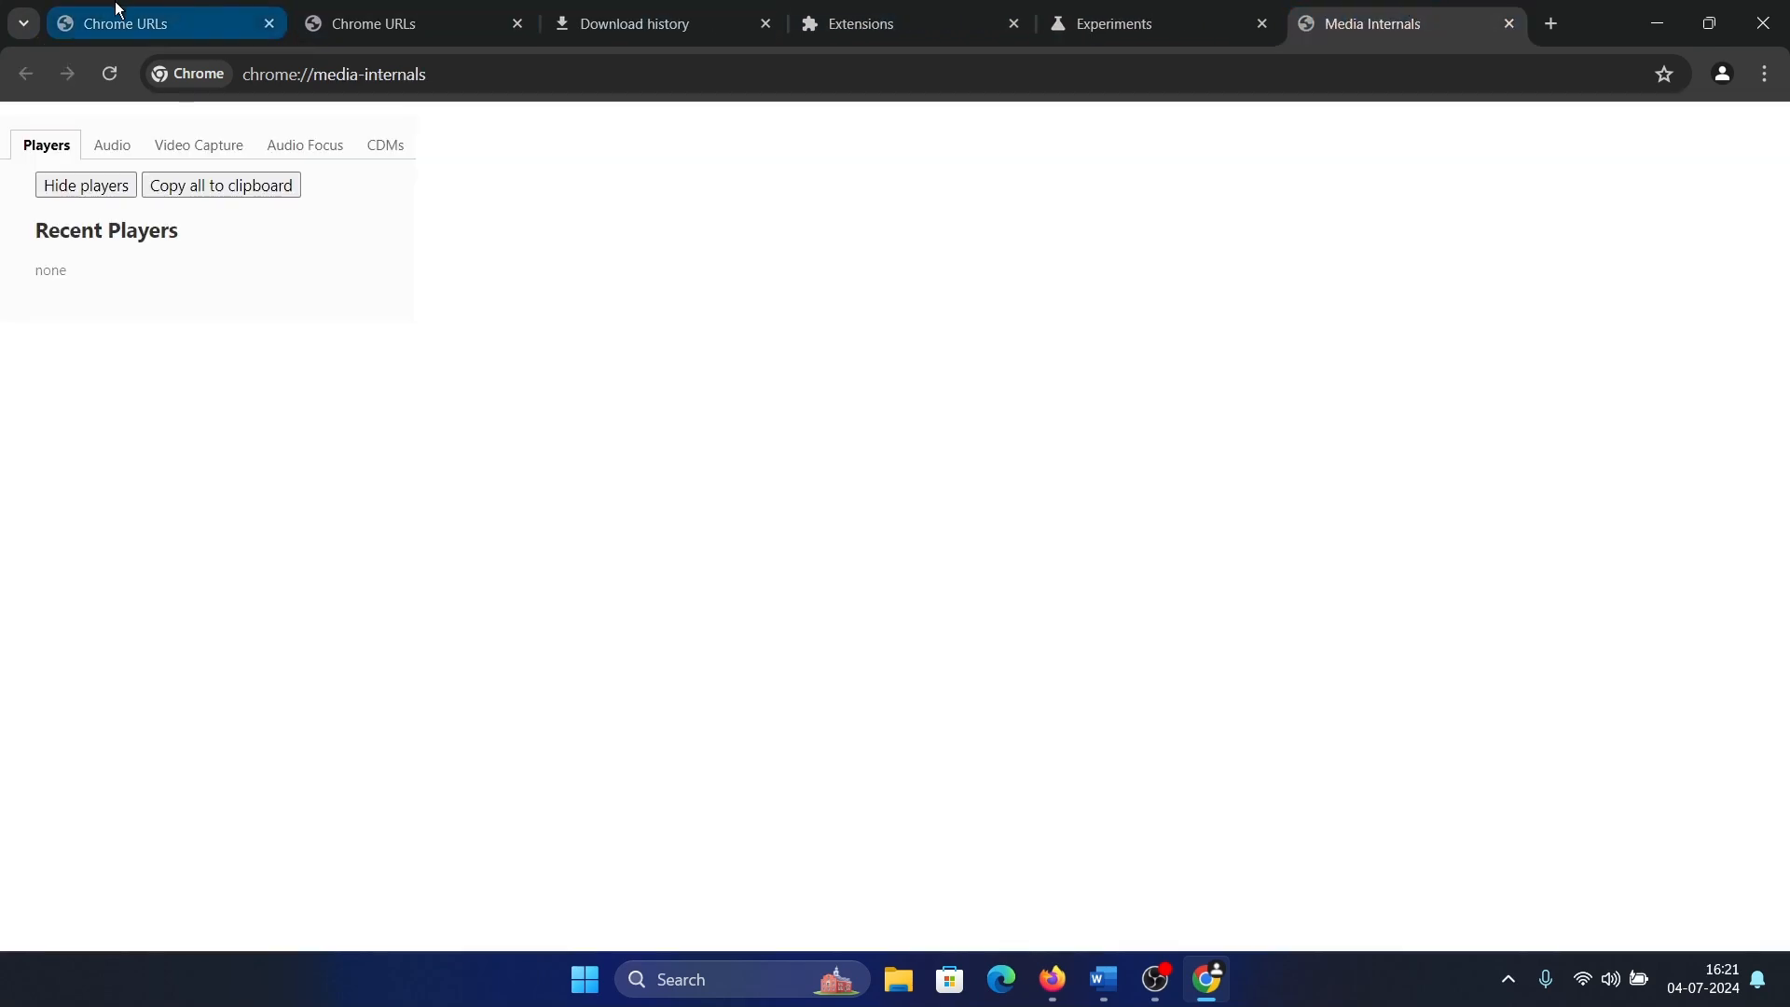
left_click(166, 22)
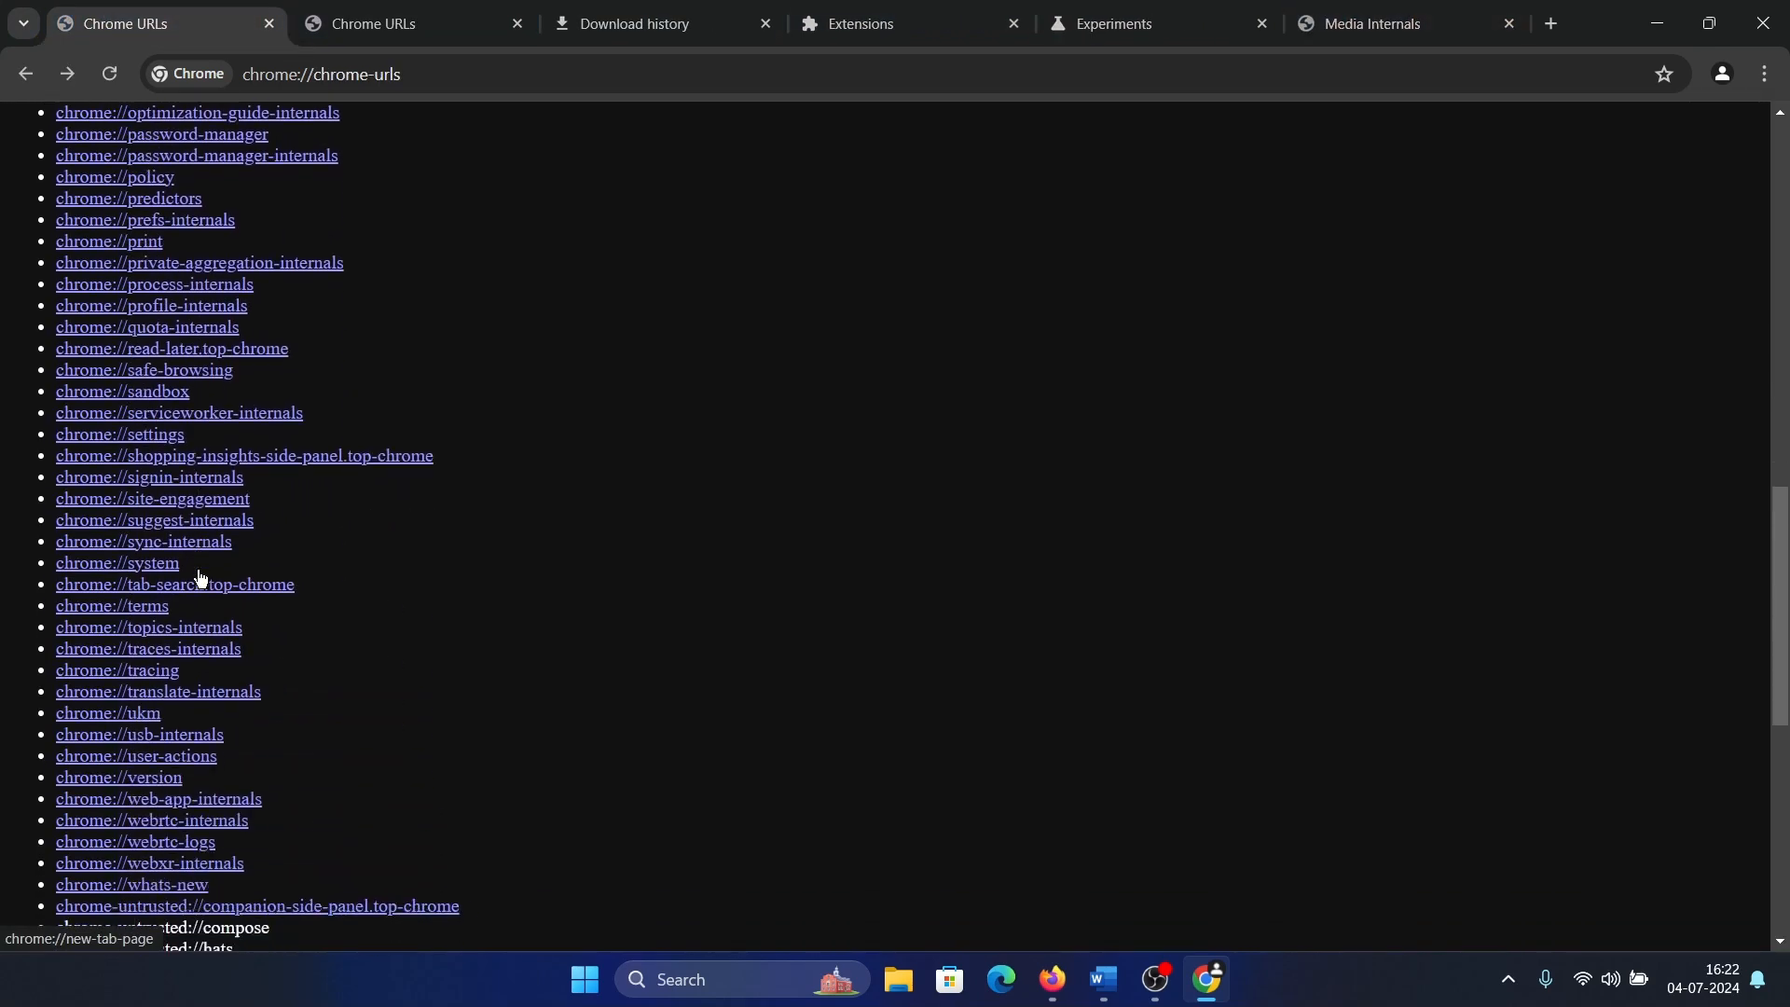
- Scroll through the URL list, back to the top, and bring up Chrome's three-dot menu
scroll("down", 3)
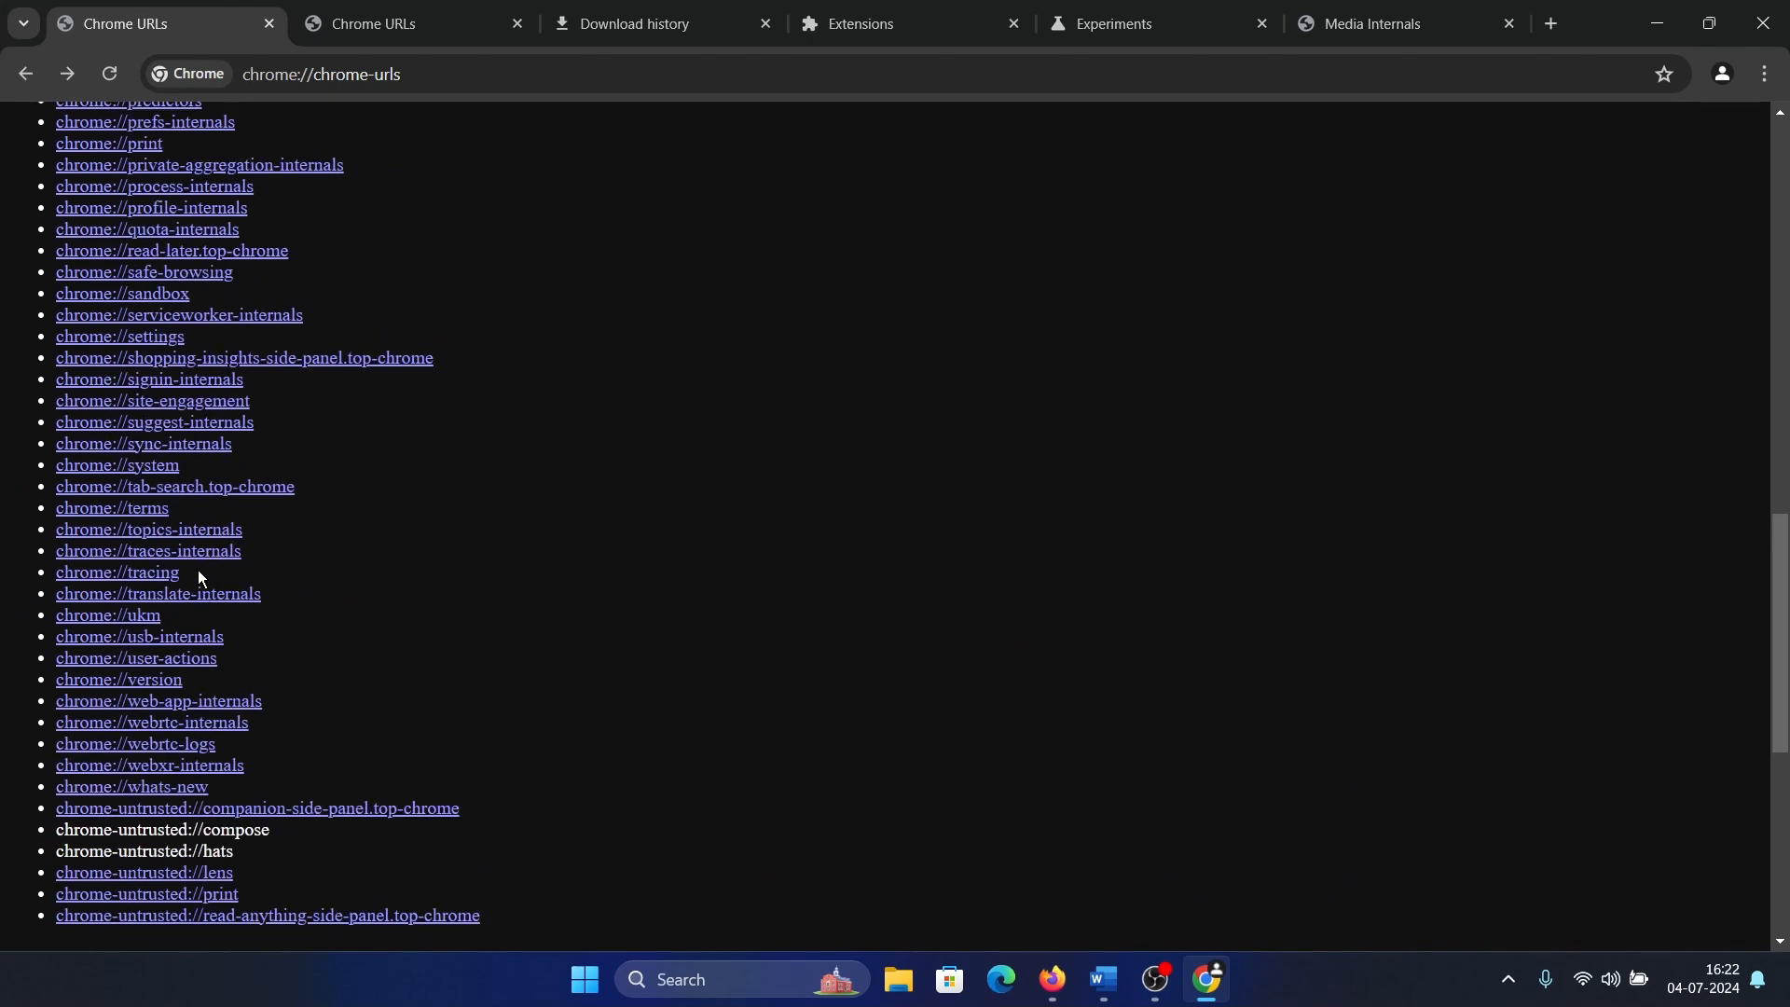
scroll("up", 3)
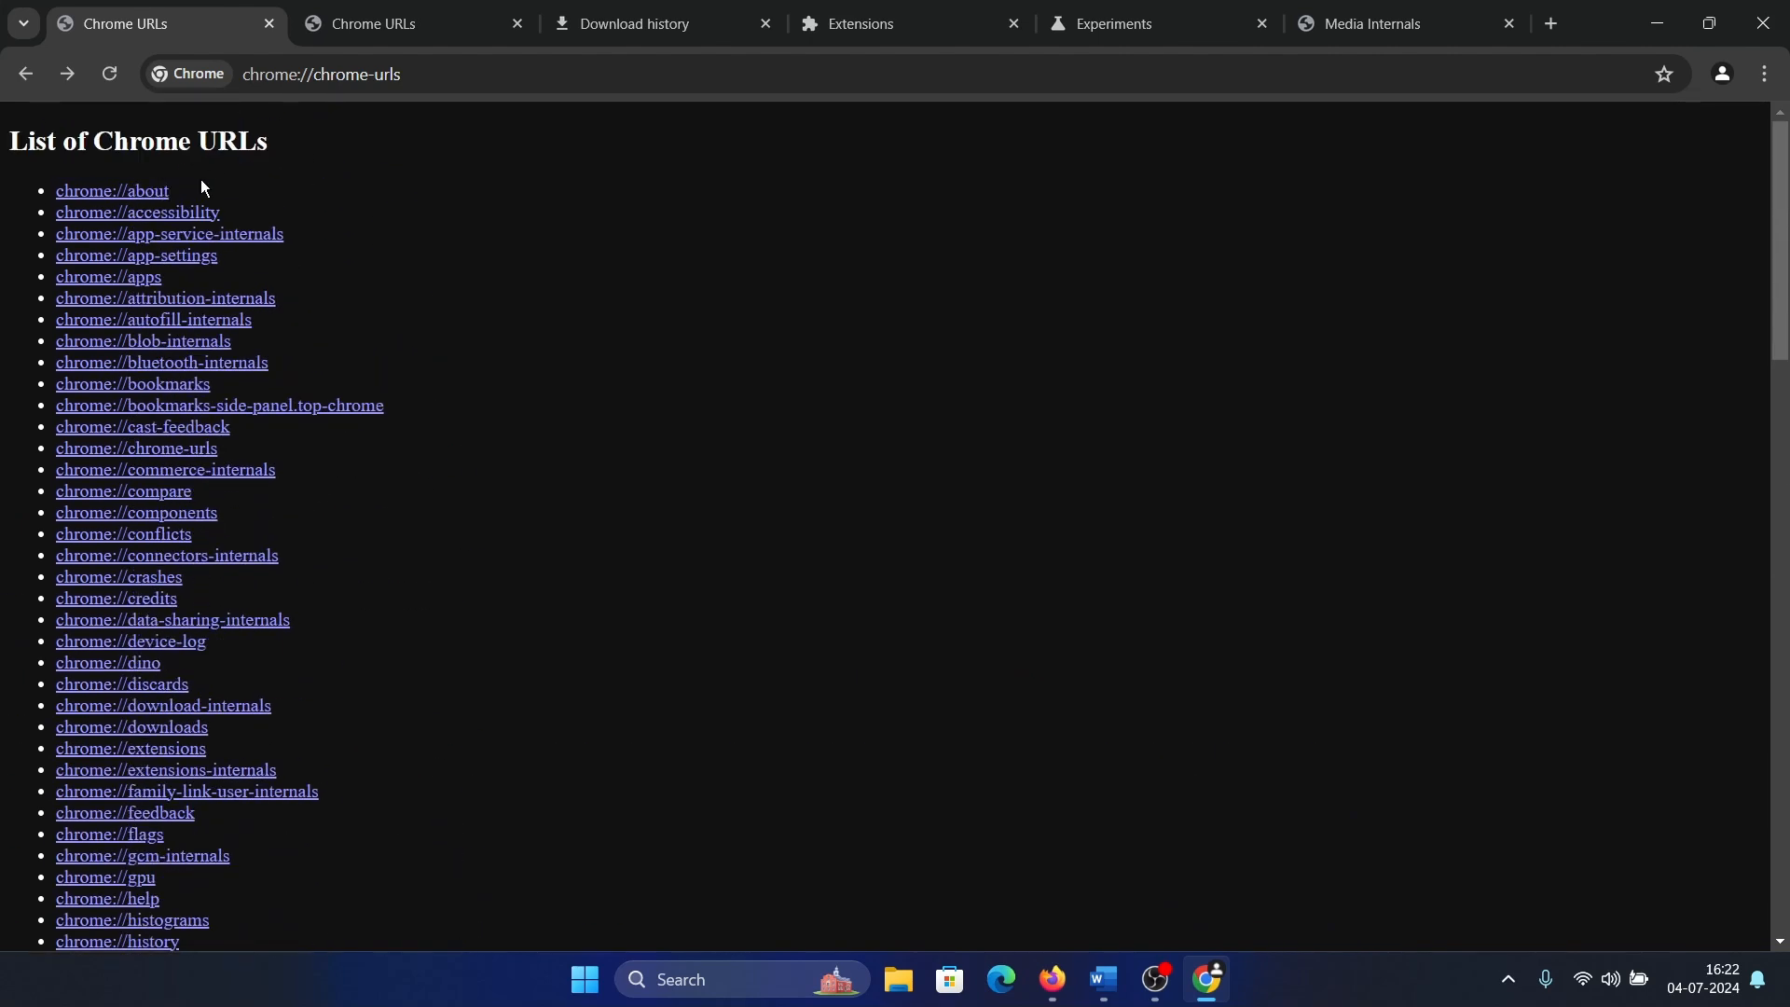
mouse_move(1335, 218)
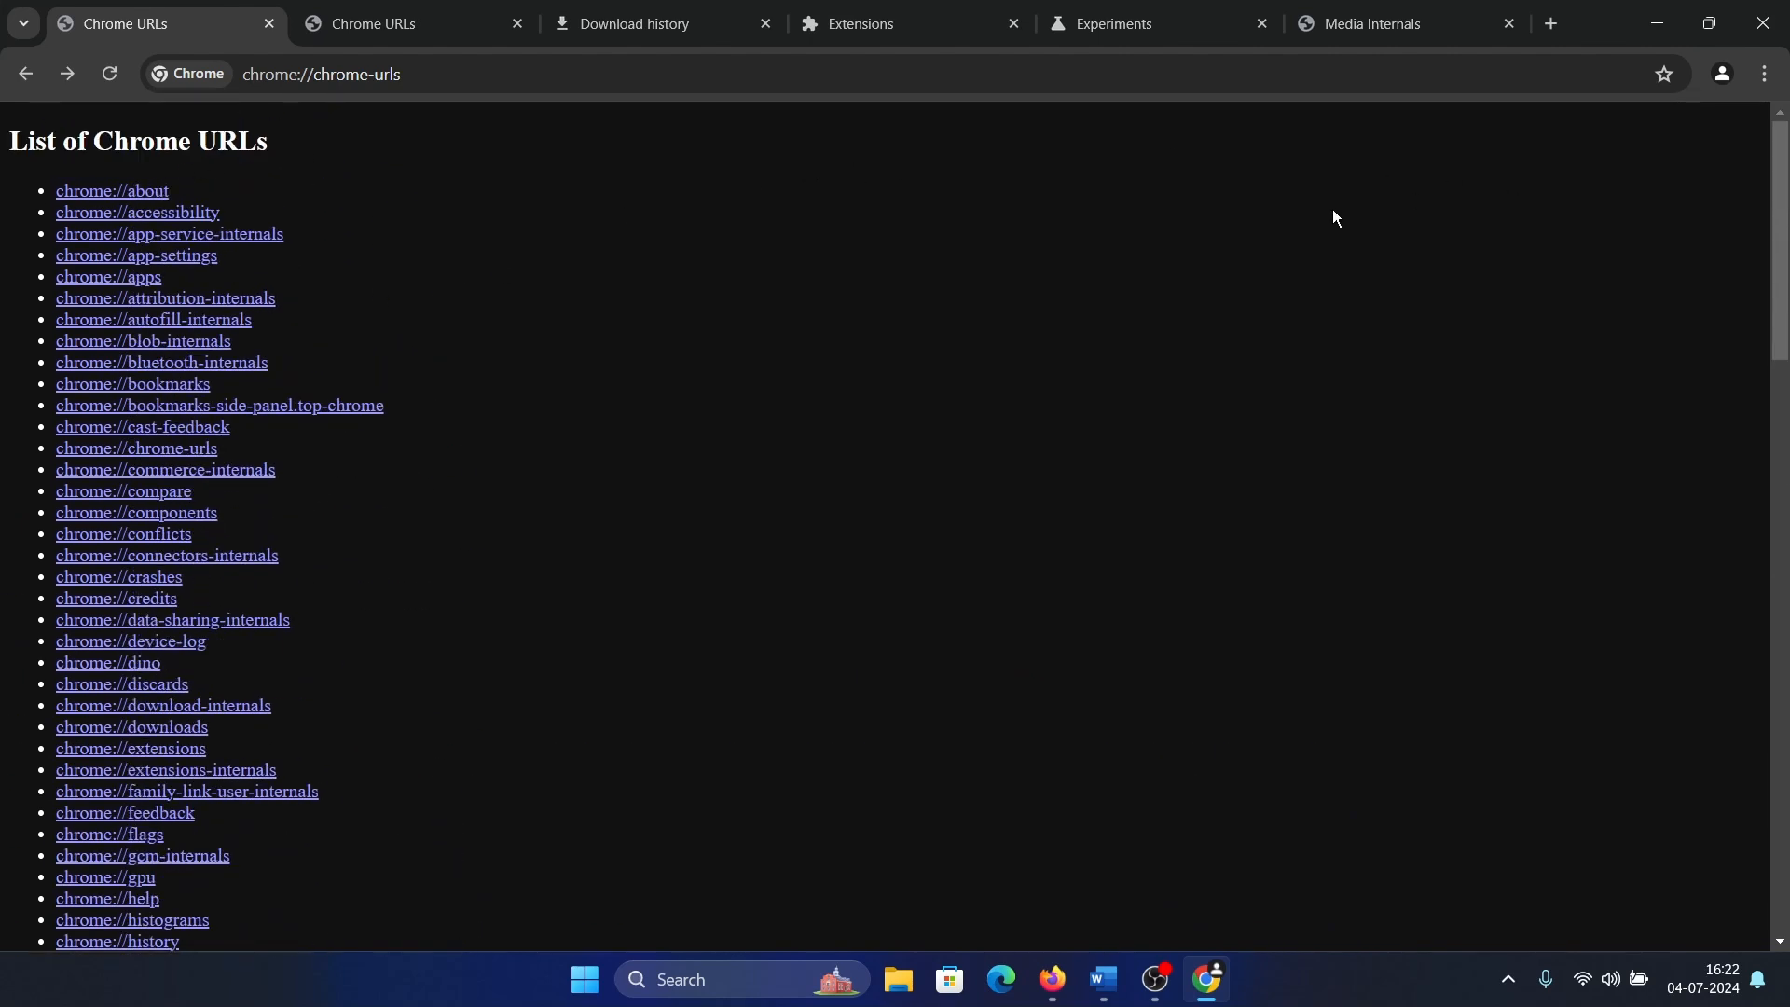
mouse_move(1626, 161)
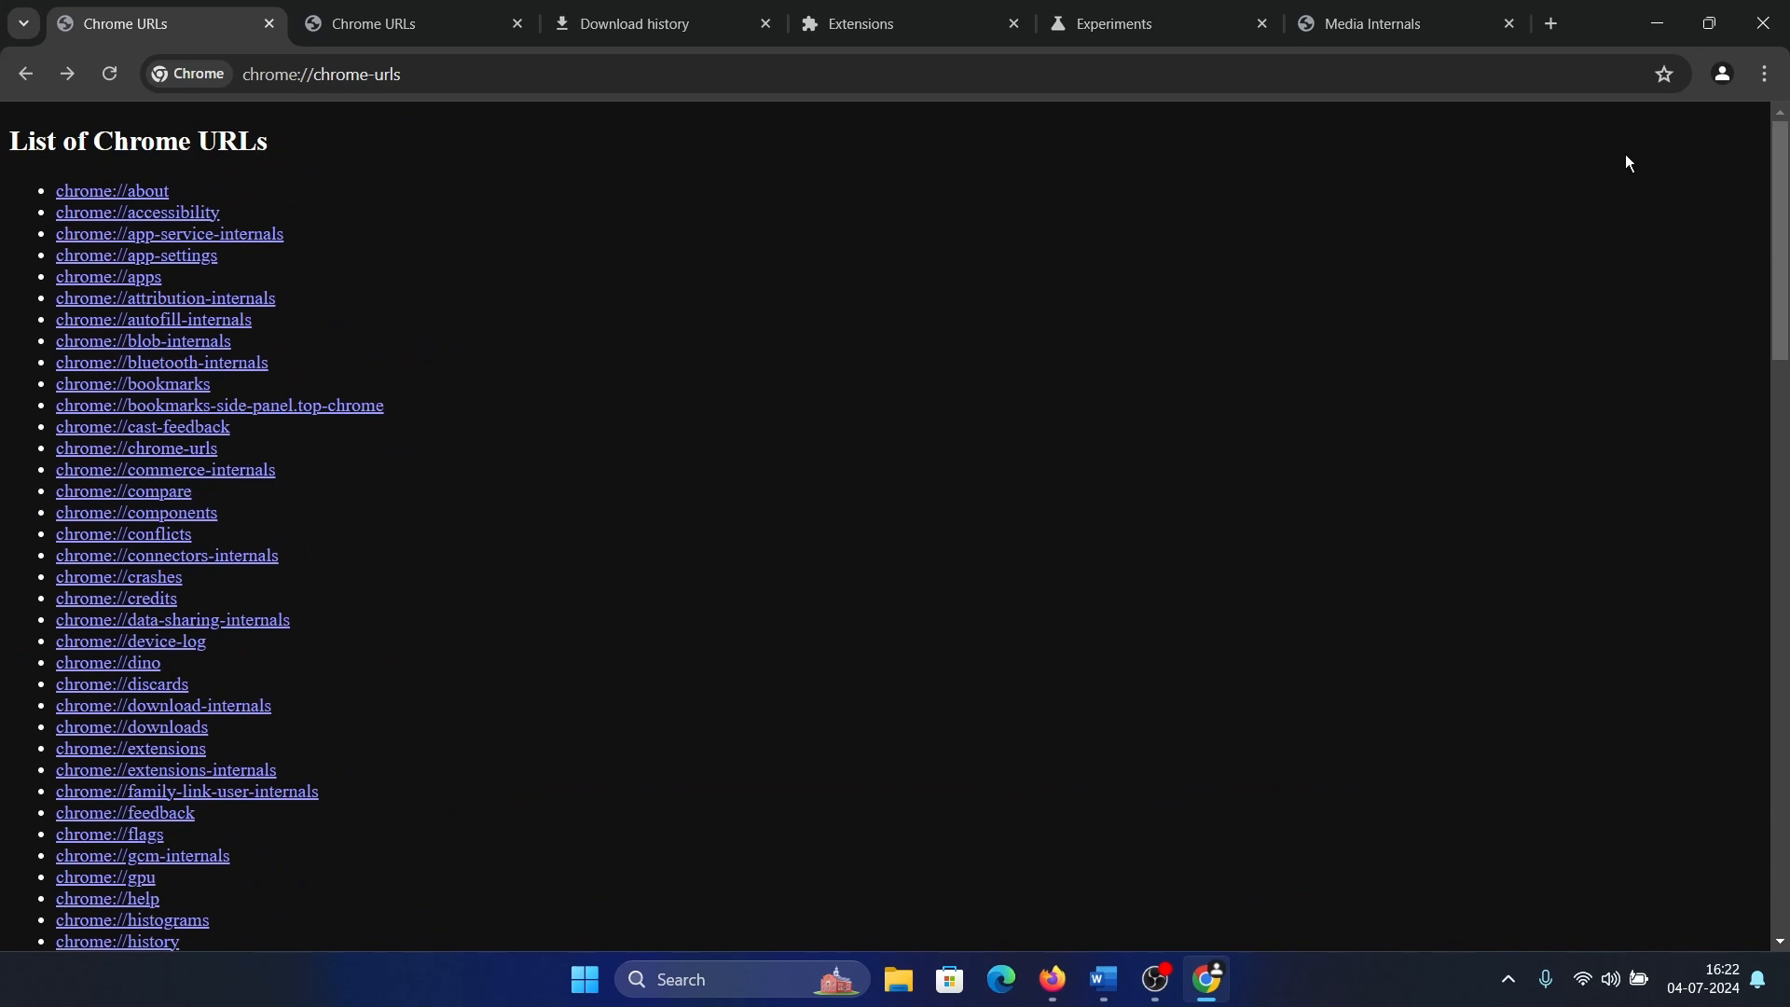
left_click(1763, 73)
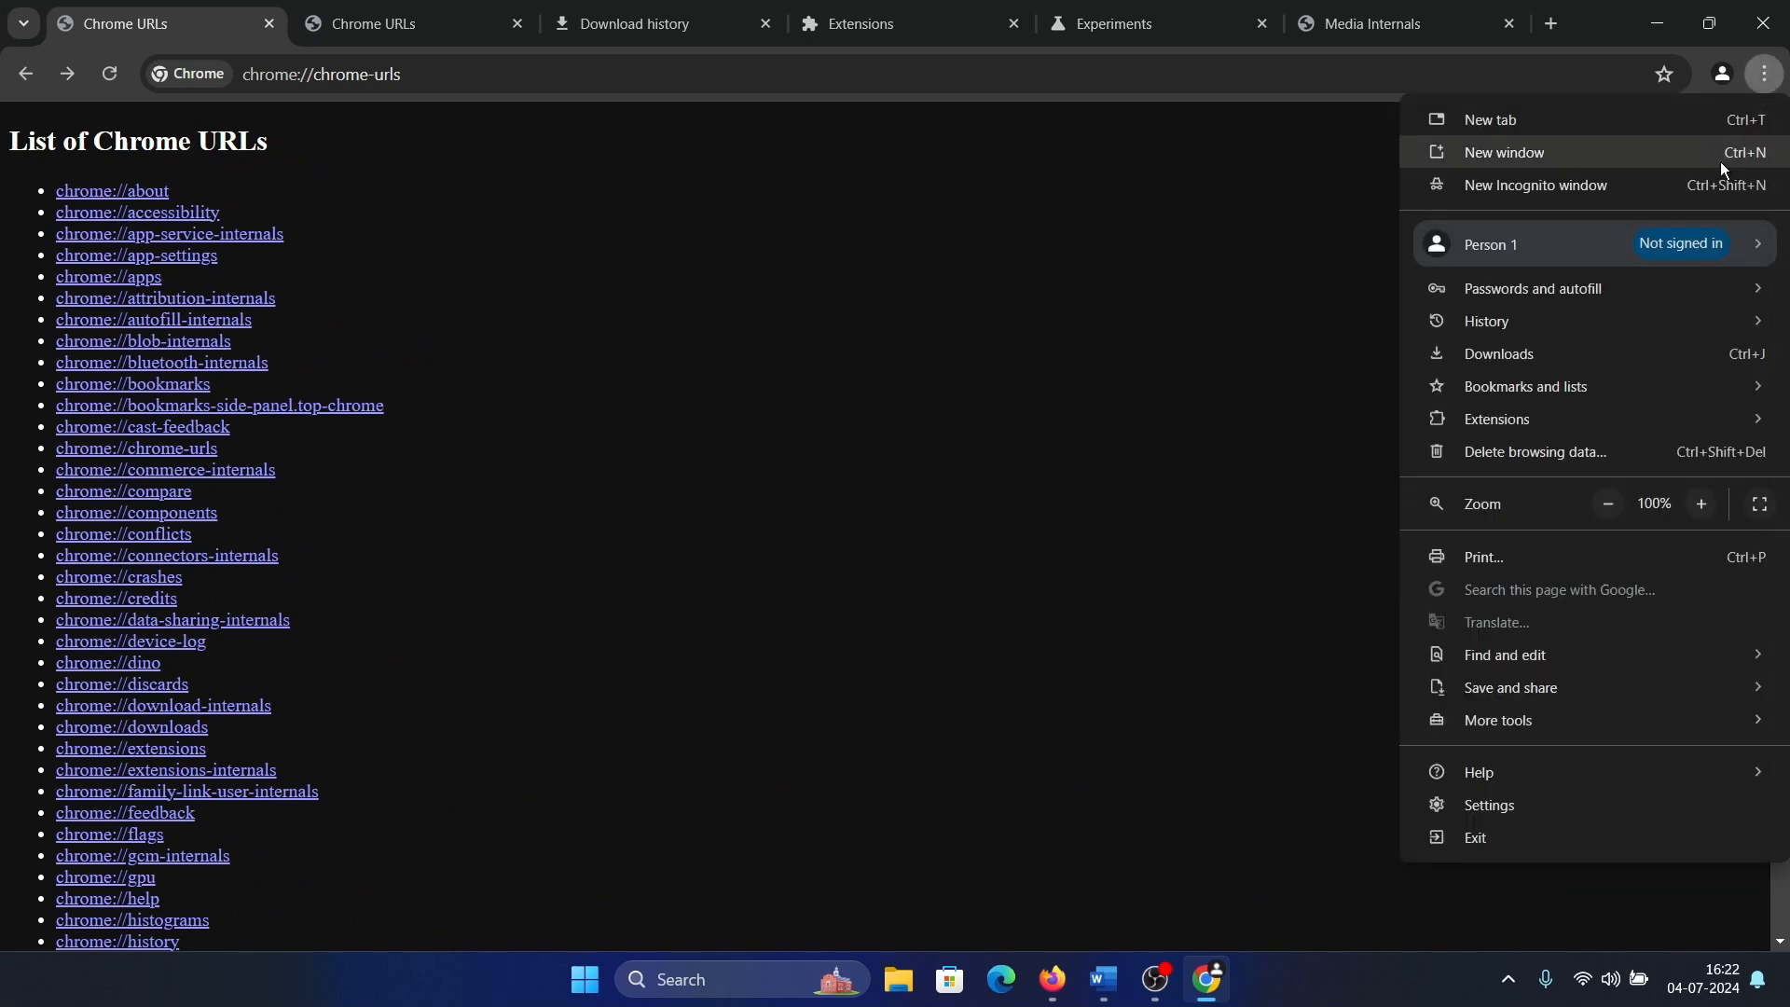
- Open Settings to the Search engine section, then close the Settings tab
left_click(1489, 804)
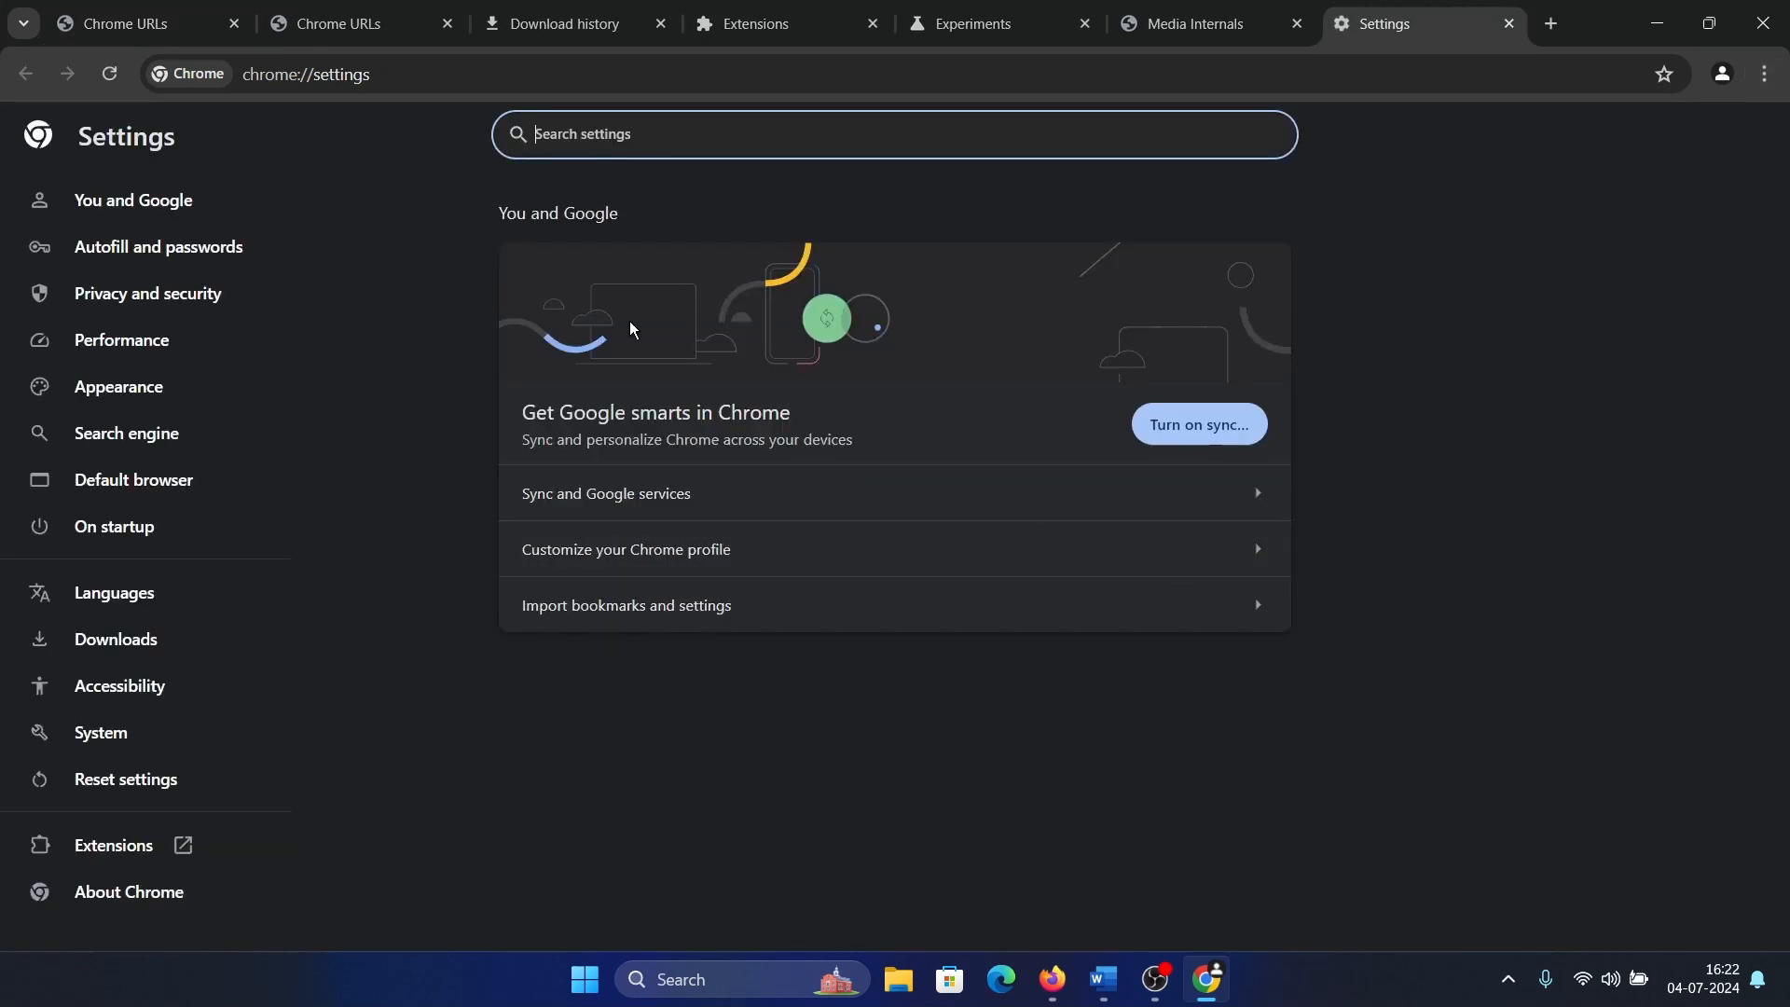
left_click(125, 433)
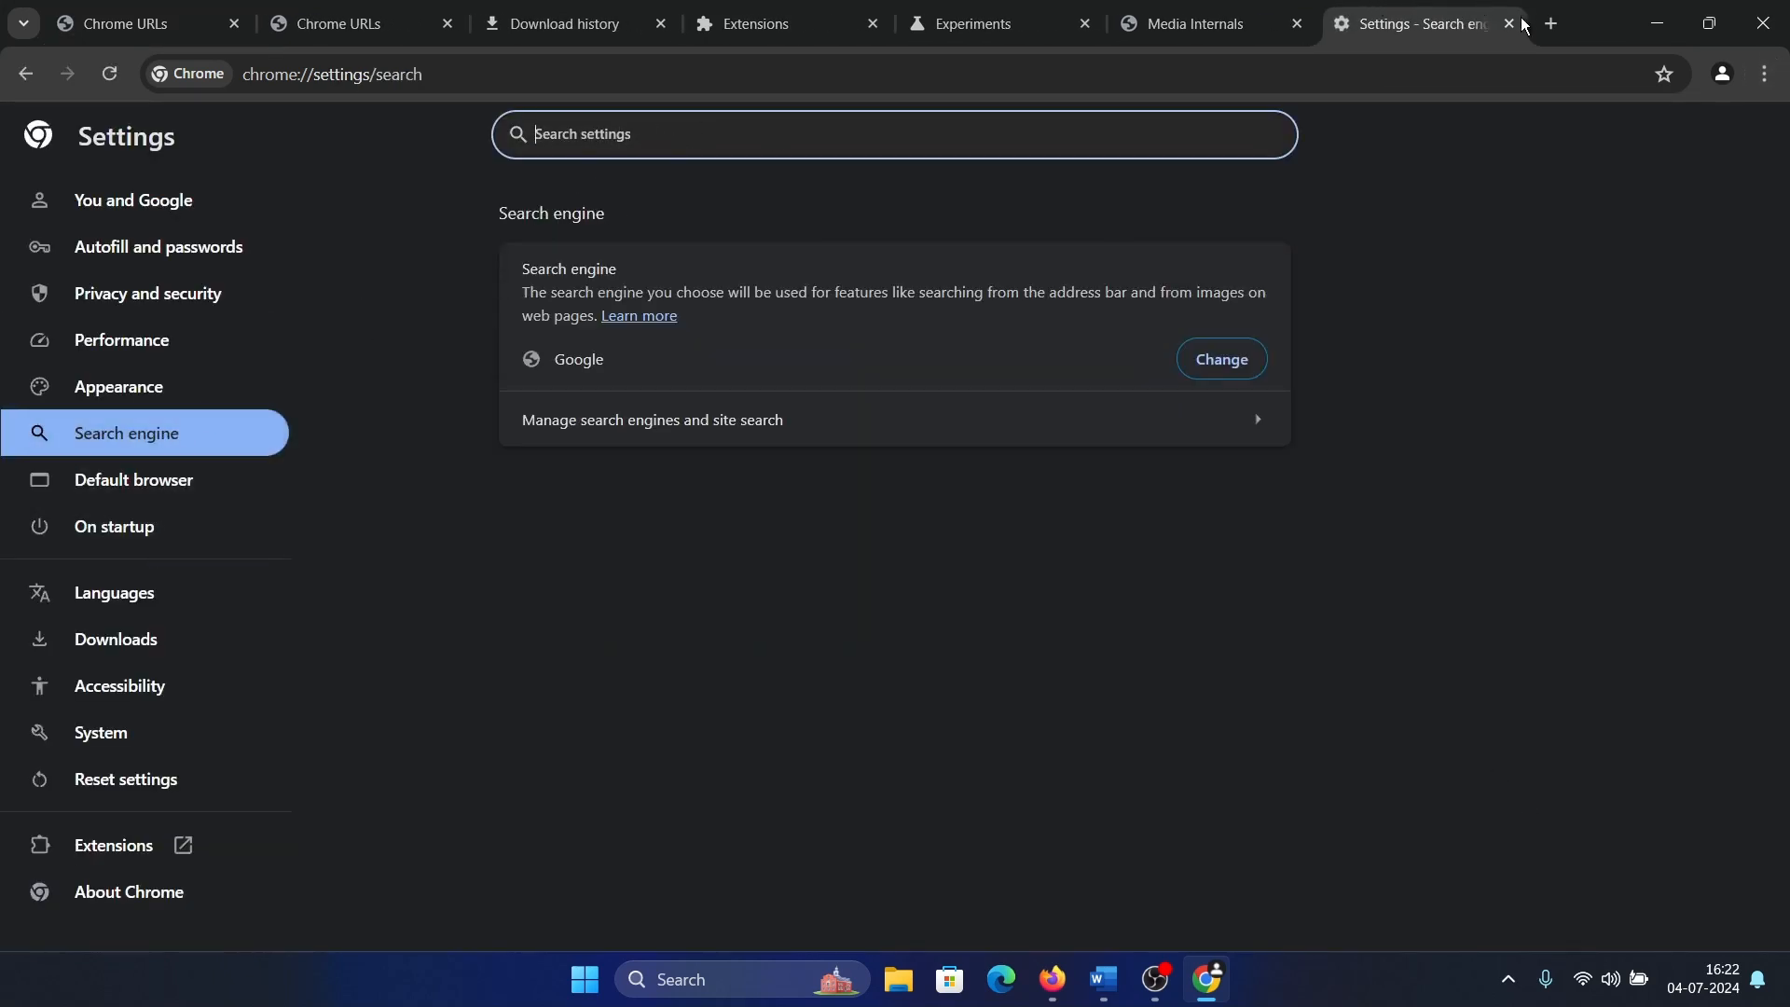
left_click(1509, 22)
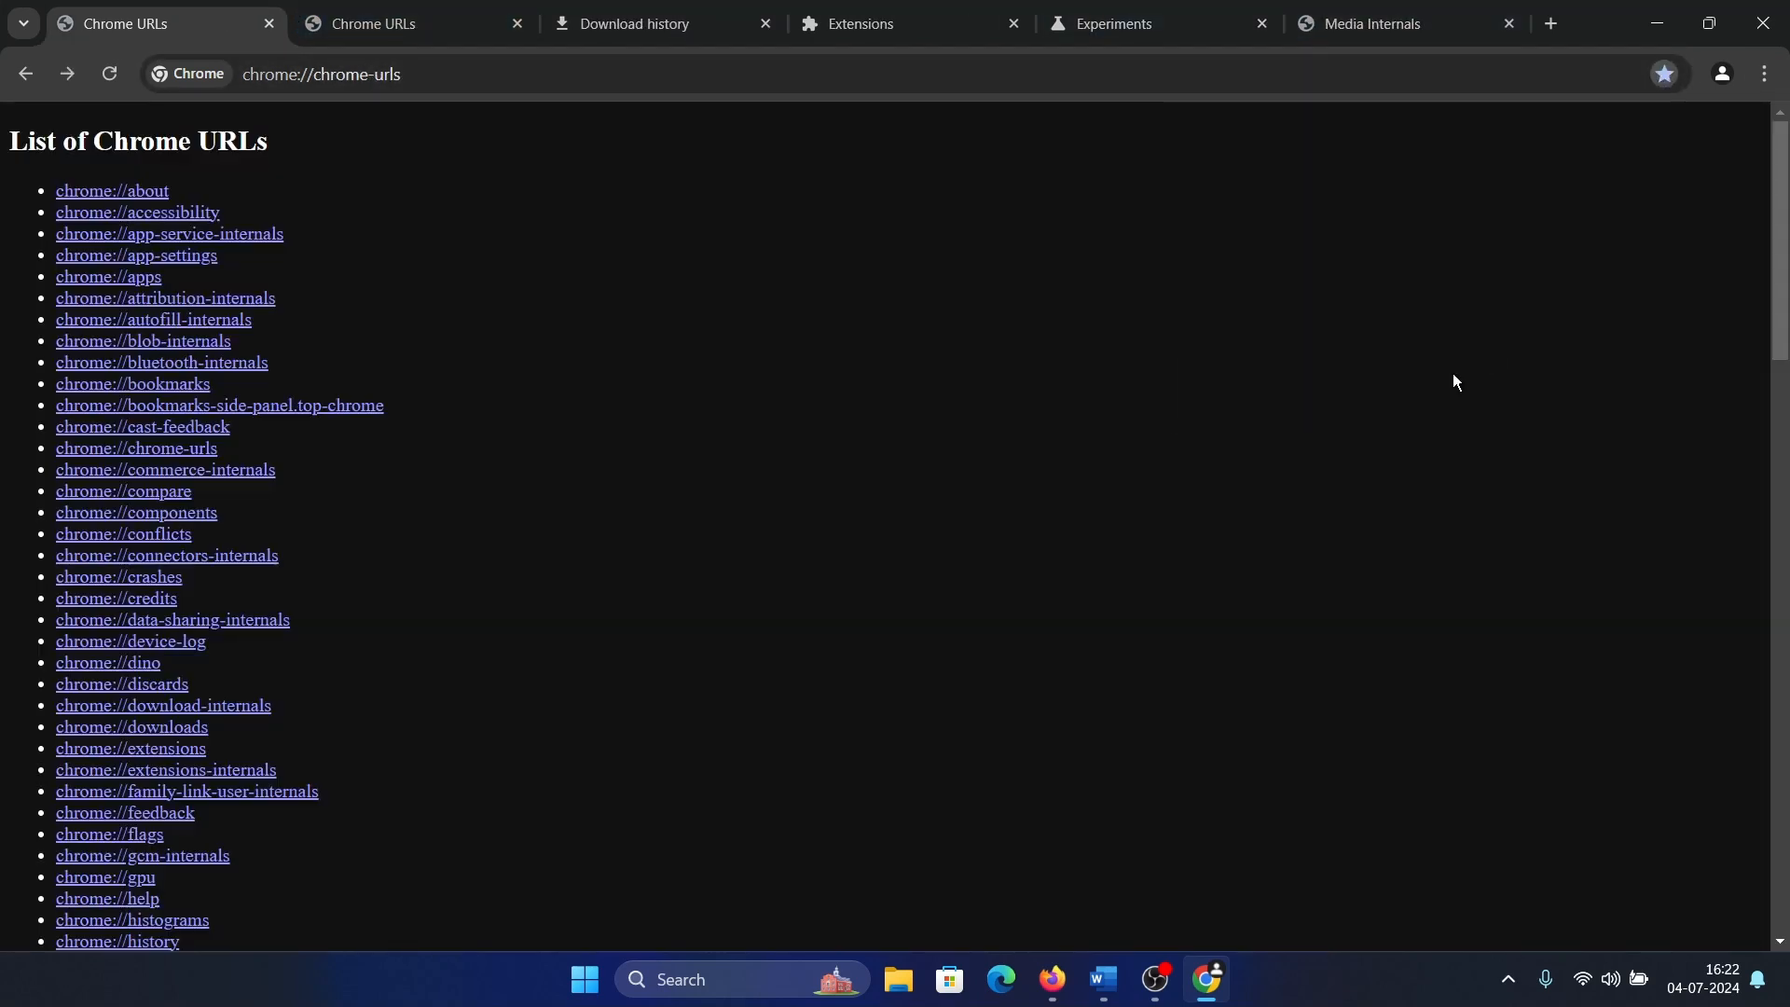
mouse_move(1285, 515)
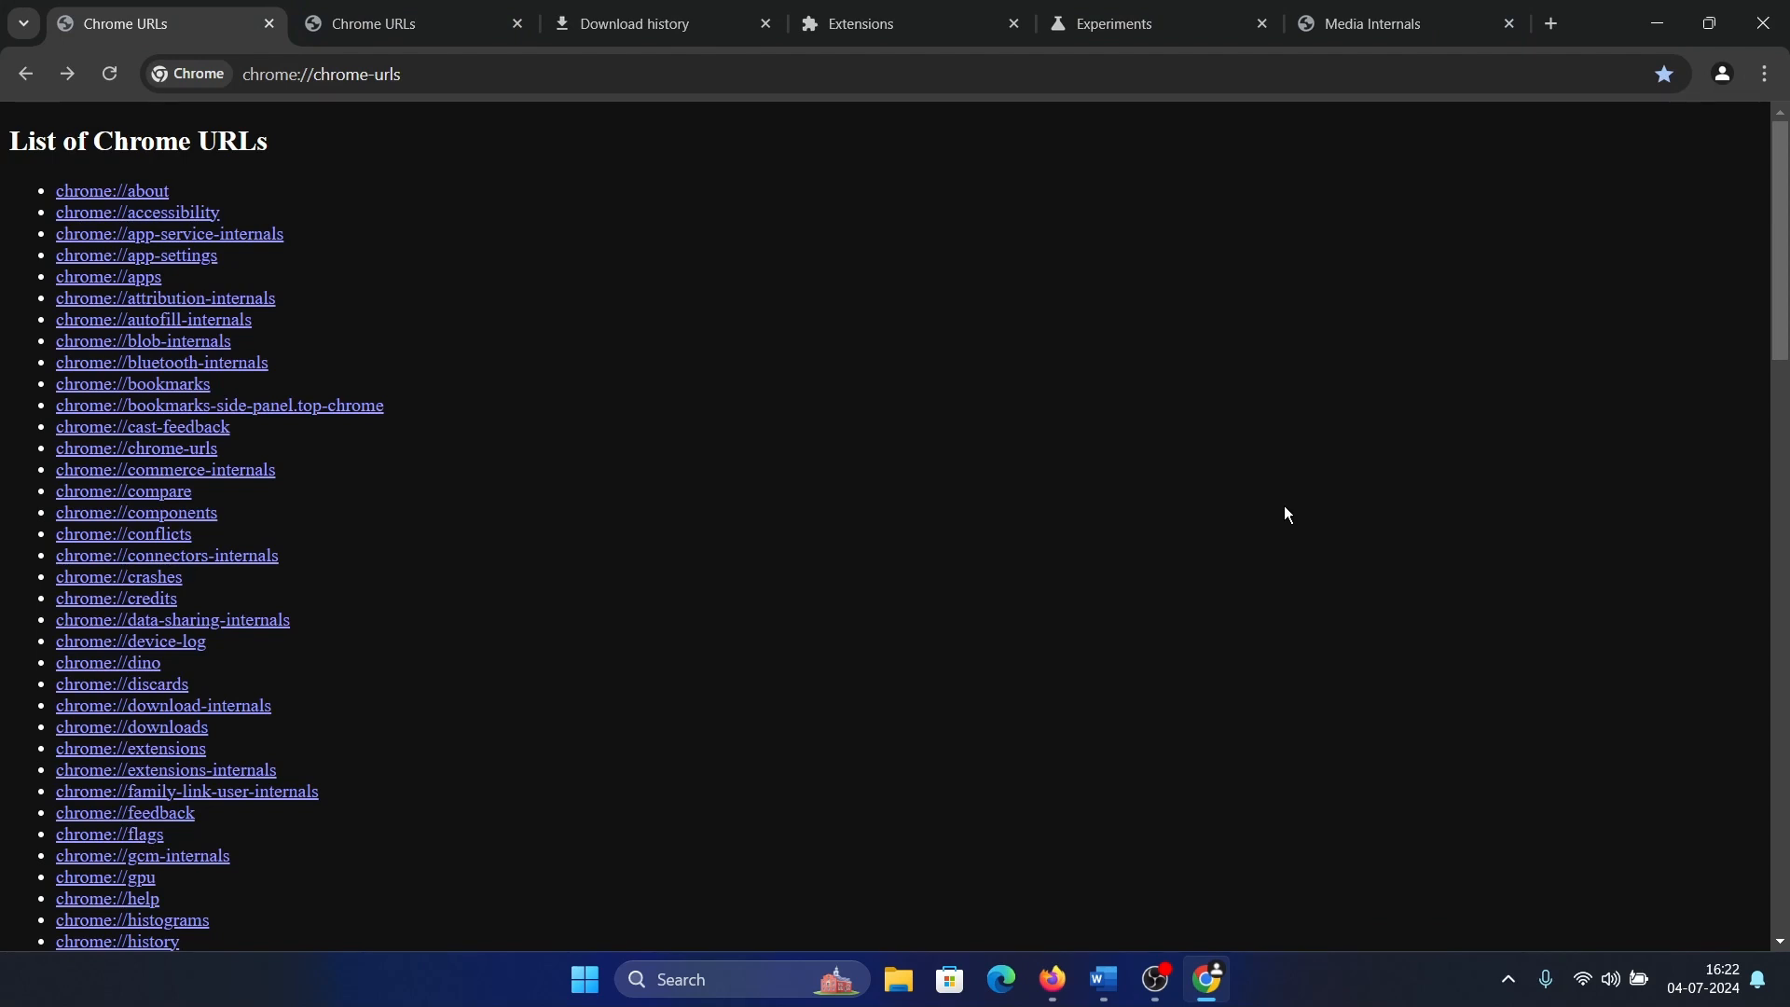